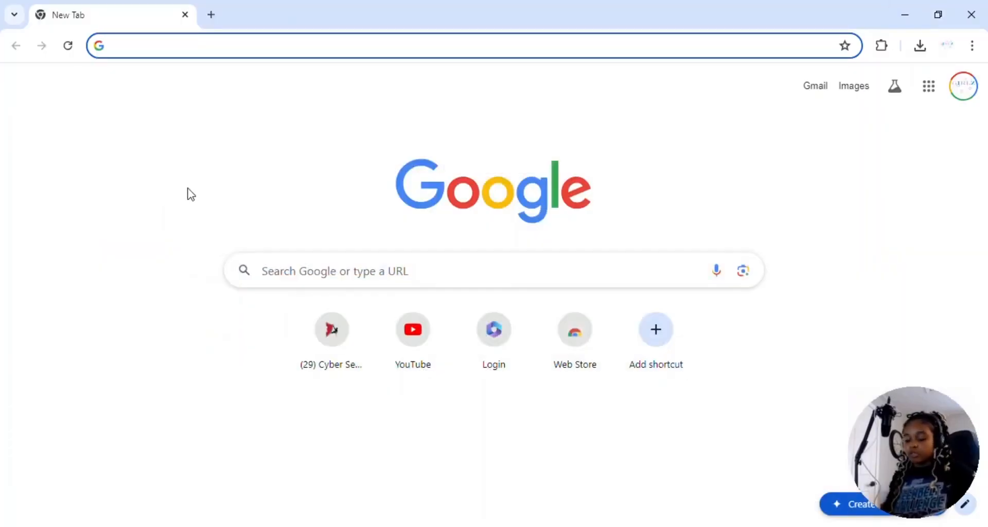
Step: Search Google for 'windows server 2022 iso'
text(windows server 2022 iso)
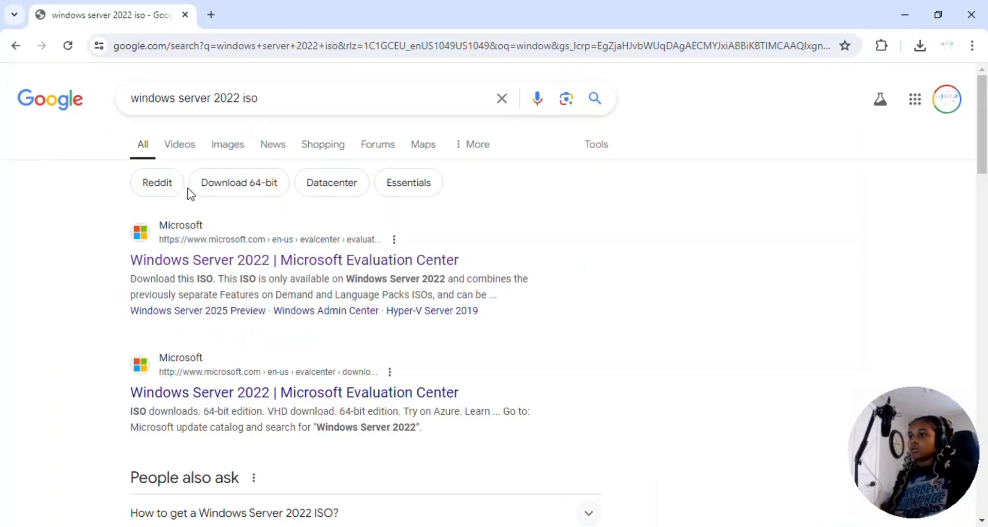
mouse_move(302, 268)
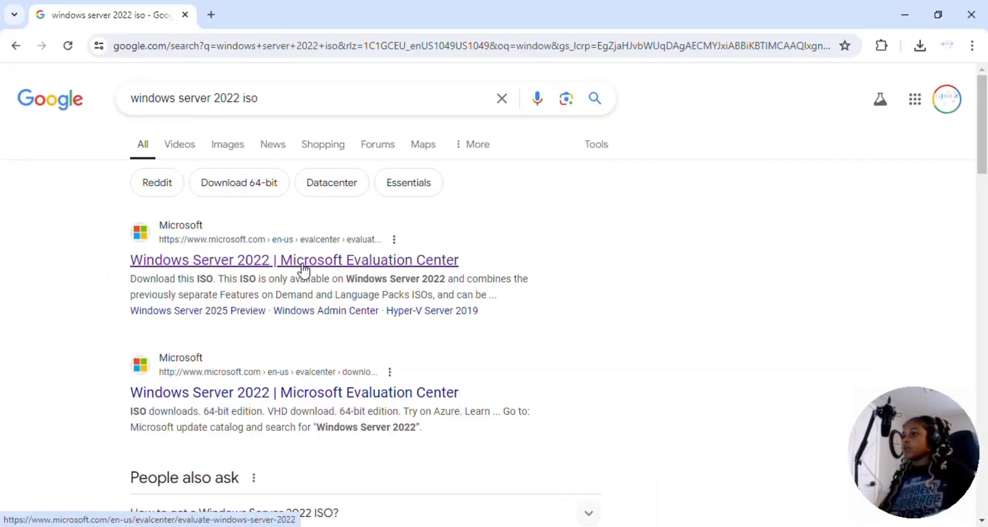
Step: Open the Evaluation Center page and submit the trial registration form with name 'Oyelakn'
click(294, 260)
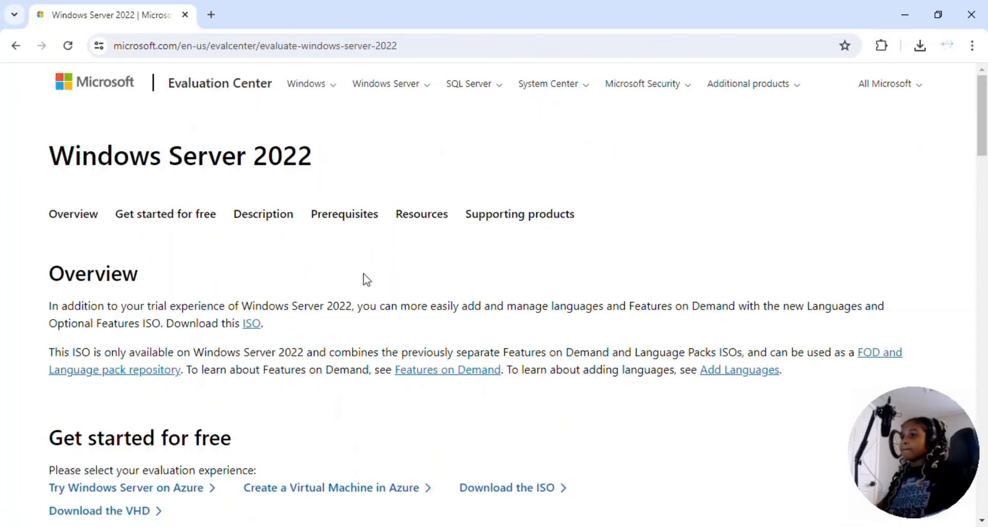
scroll(down, 3)
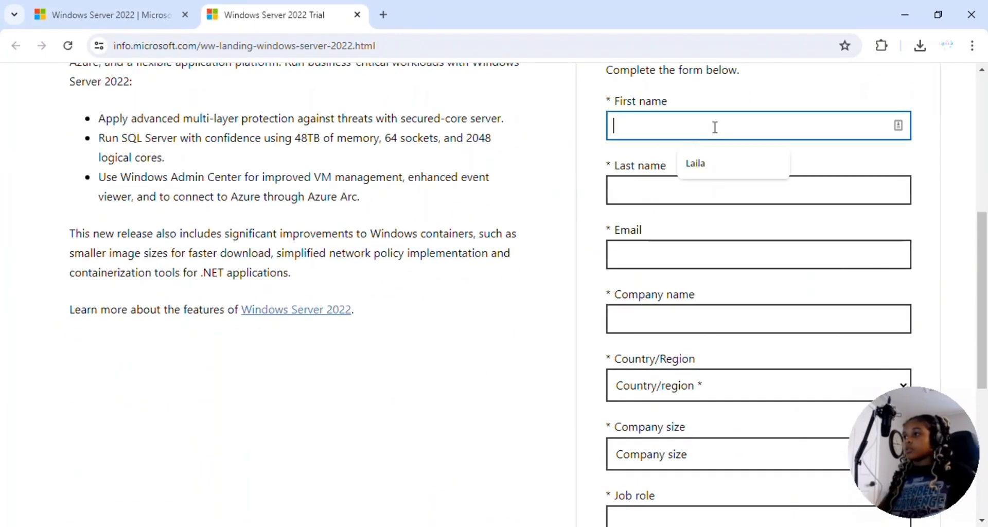
text(Oyelakn)
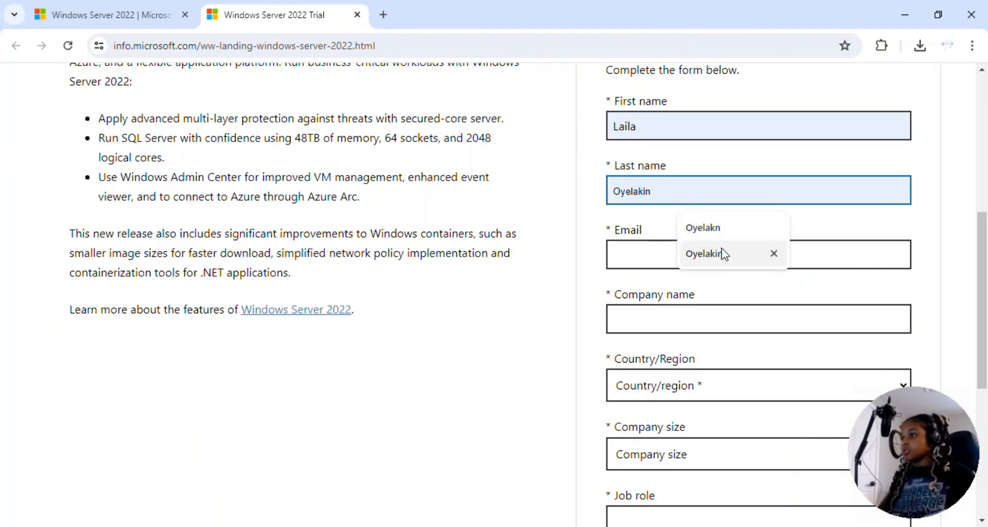
scroll(down, 3)
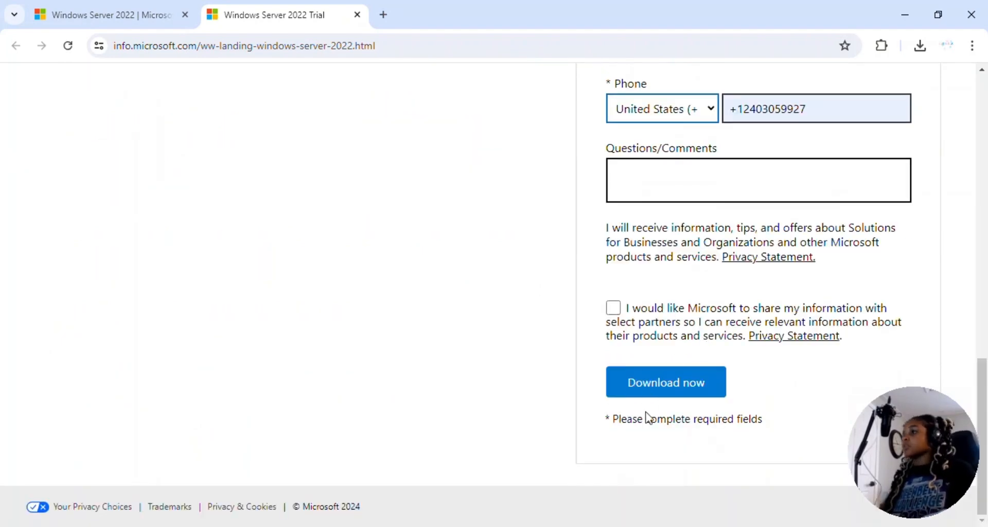
mouse_move(665, 382)
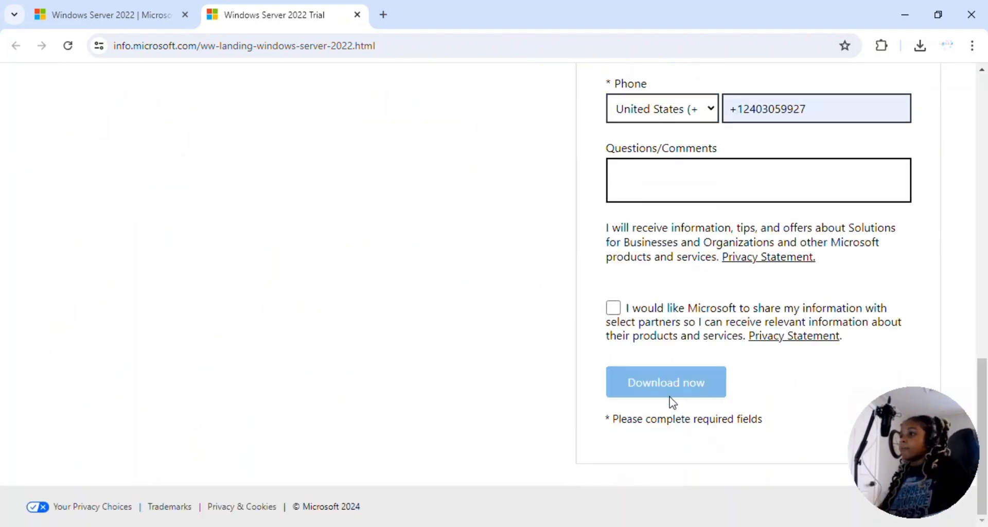
click(665, 381)
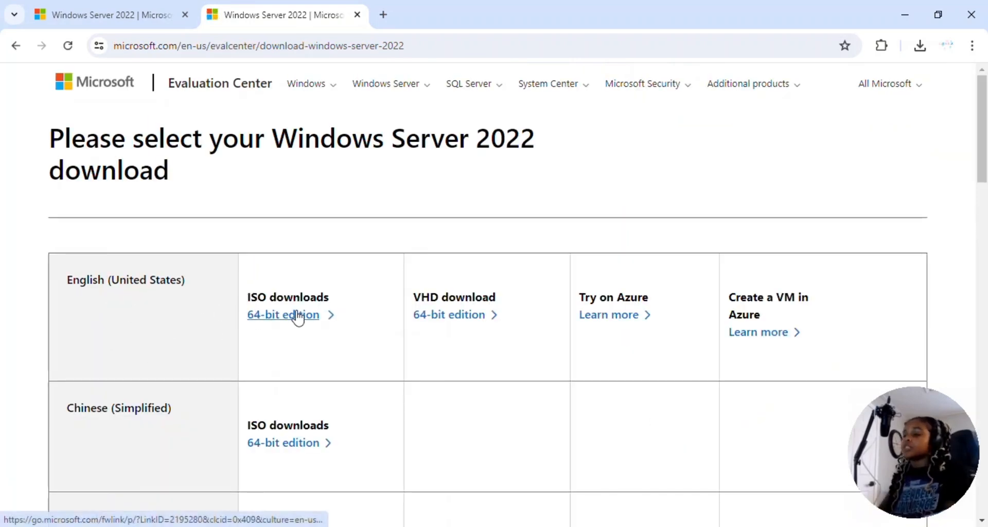
Step: Request the English 64-bit ISO and confirm the 4.7 GB ISO download completed
click(283, 315)
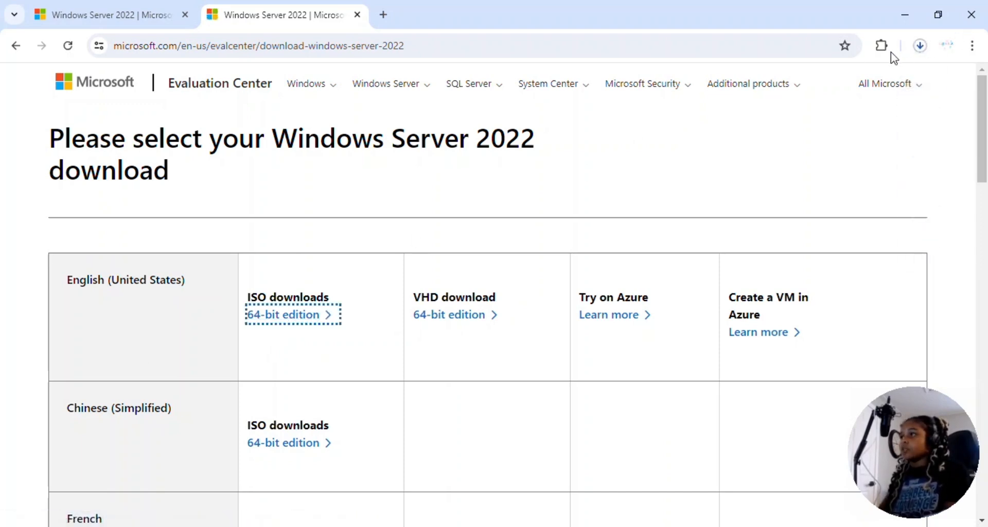
click(919, 46)
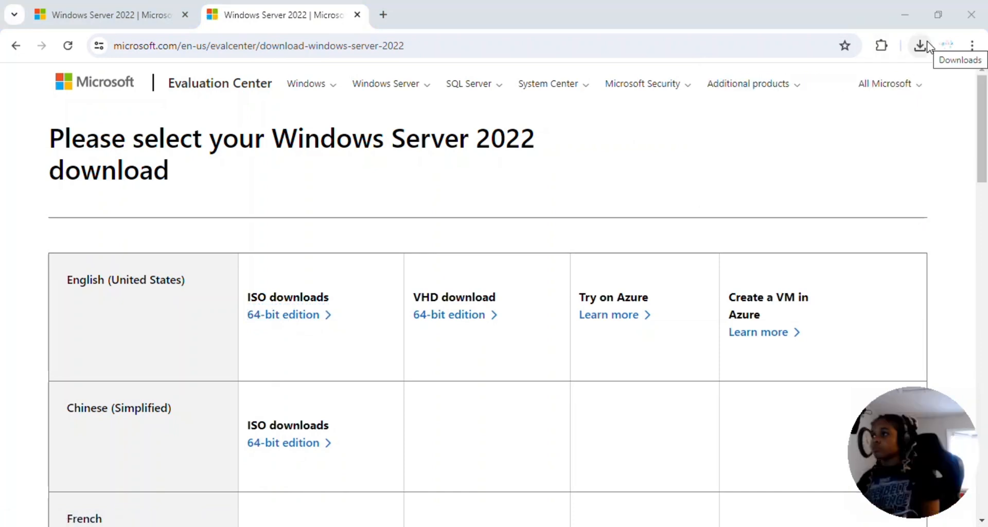
click(922, 45)
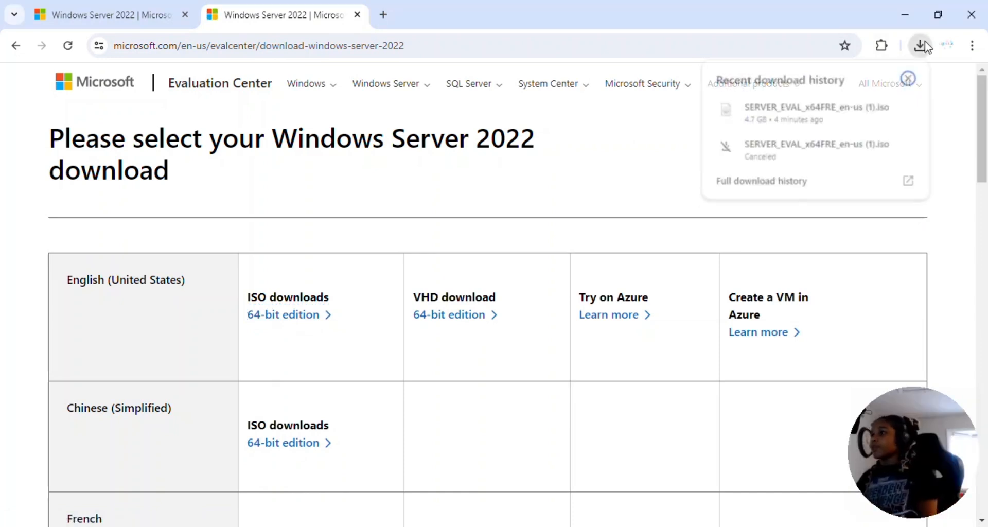
mouse_move(659, 107)
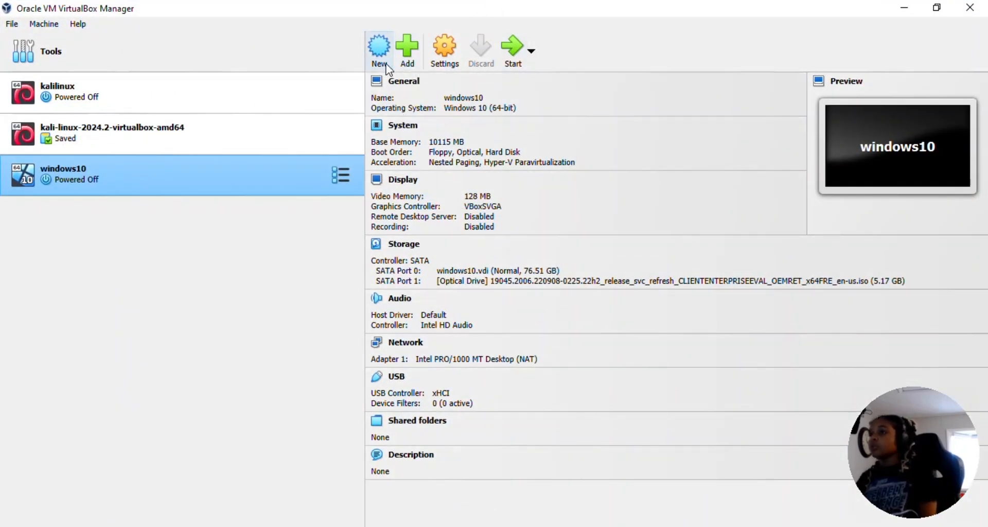
Step: Name the new VM 'windows server' with version Other Windows (64-bit) and continue
click(378, 51)
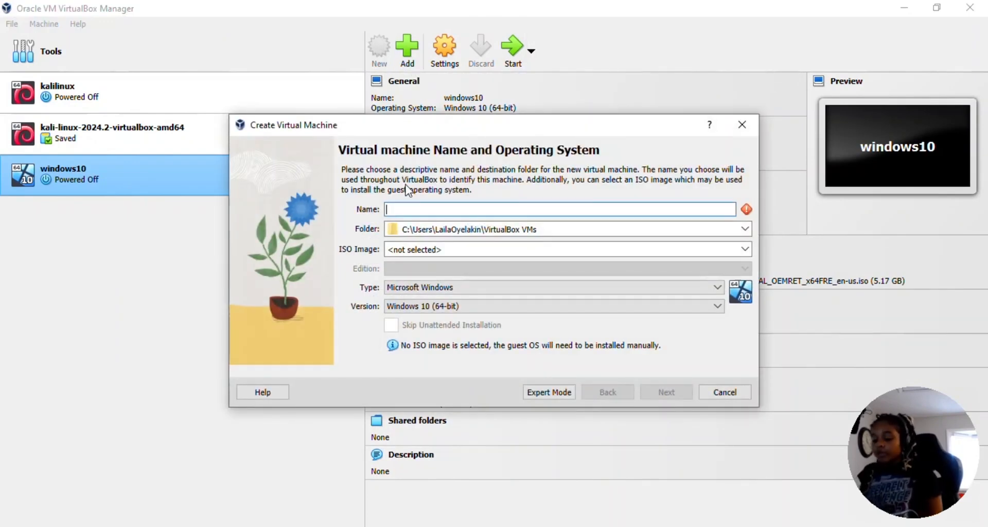
text(windows)
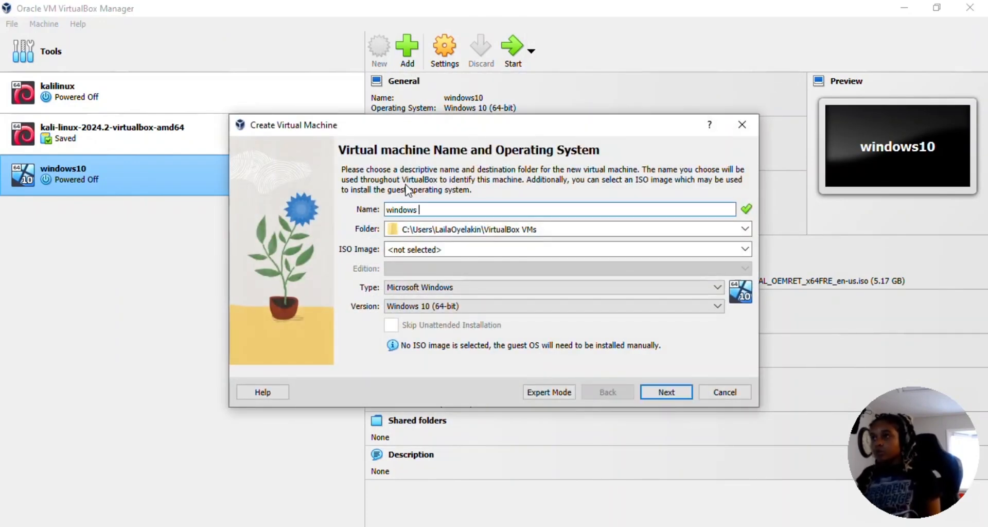
text(server)
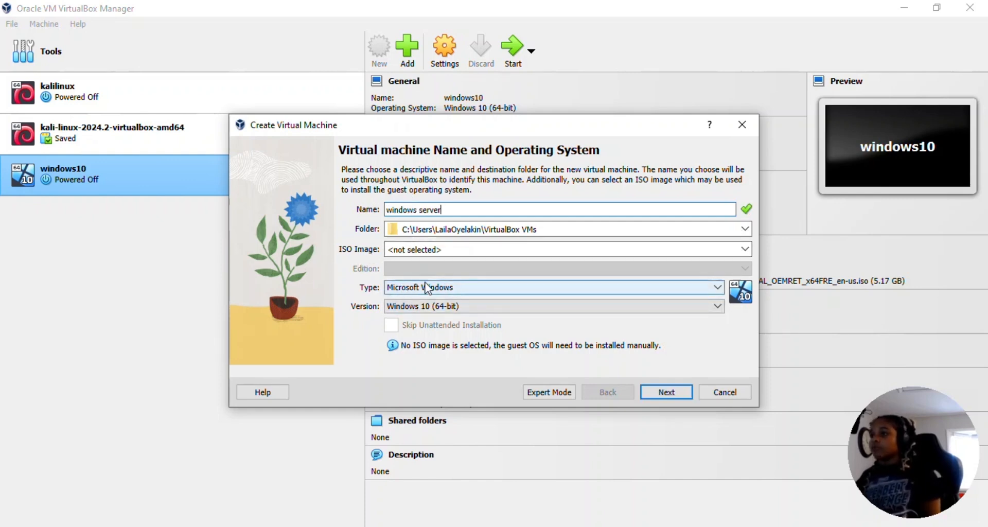
click(716, 306)
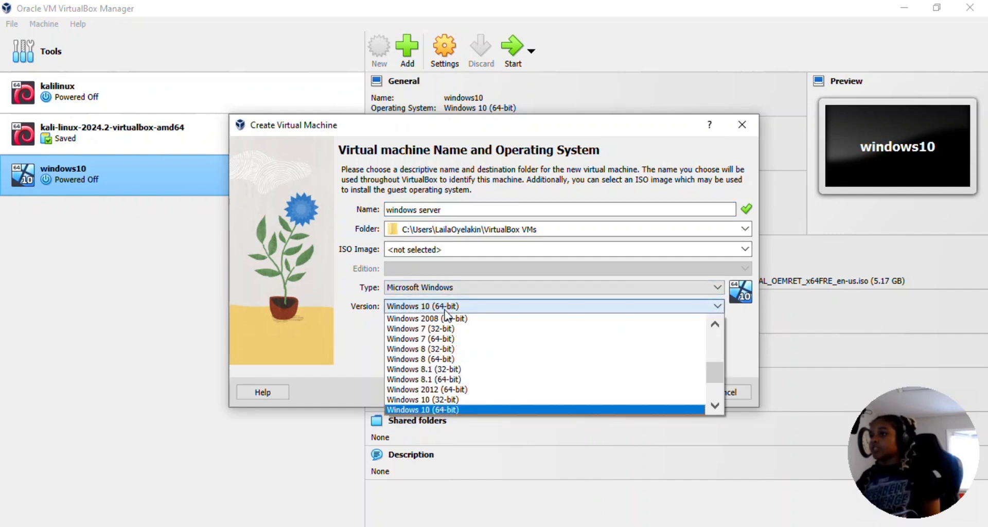
scroll(down, 3)
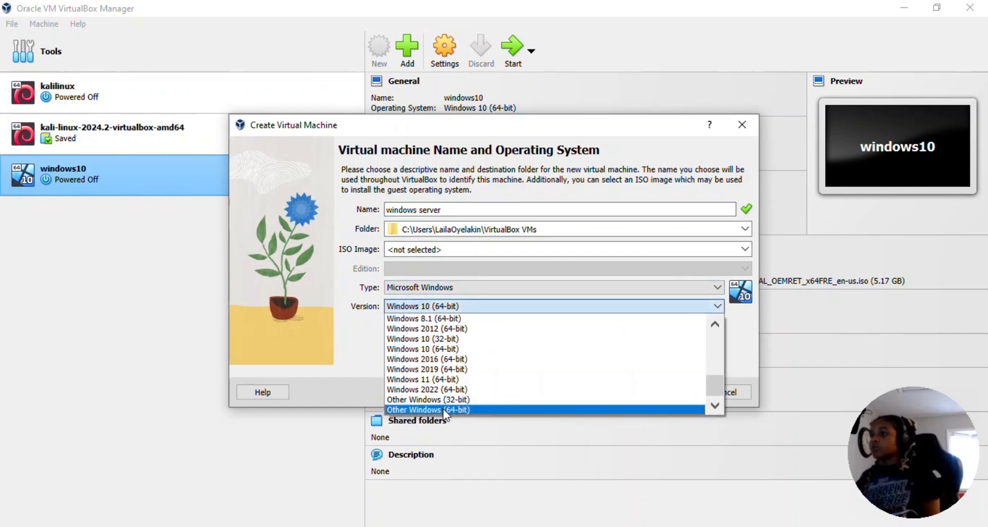
click(427, 409)
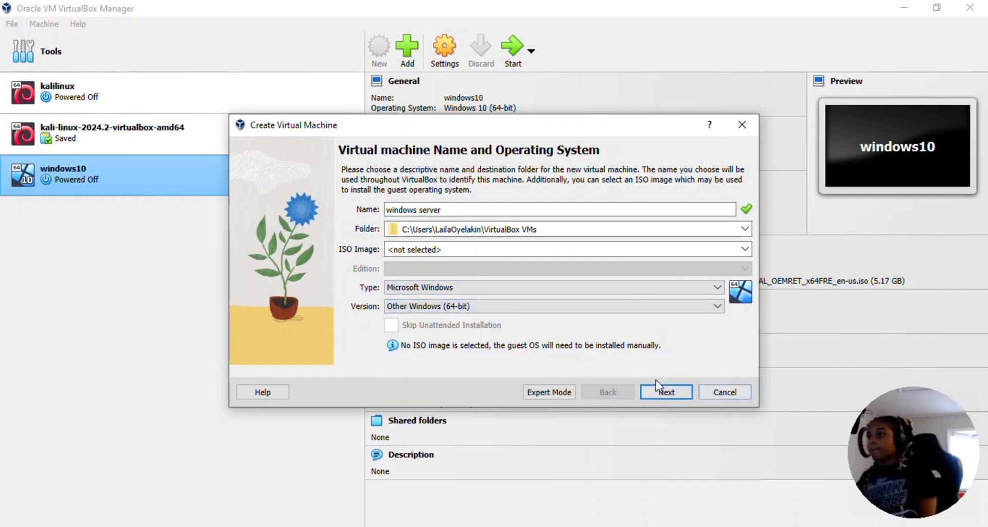
click(665, 392)
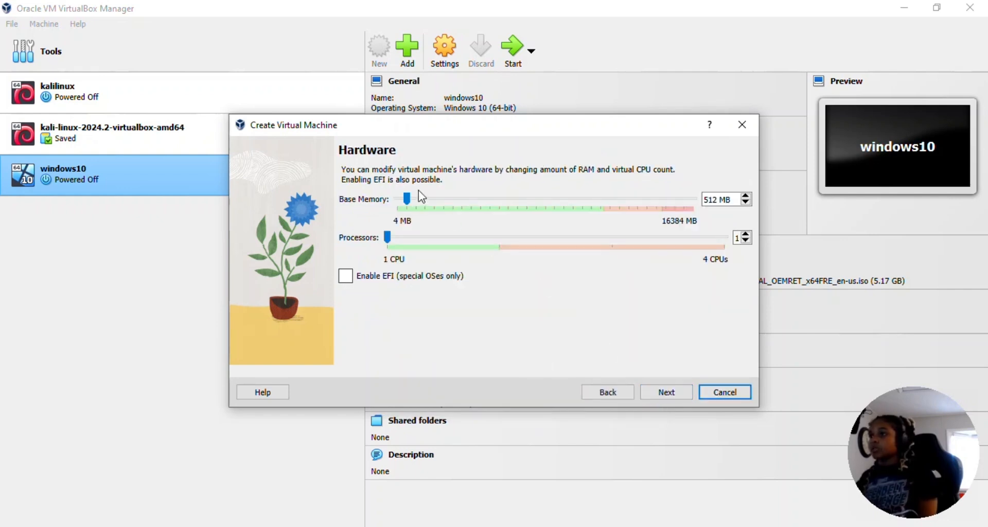
Step: Set base memory to 7733 MB with 1 CPU and proceed
drag(406, 199, 482, 198)
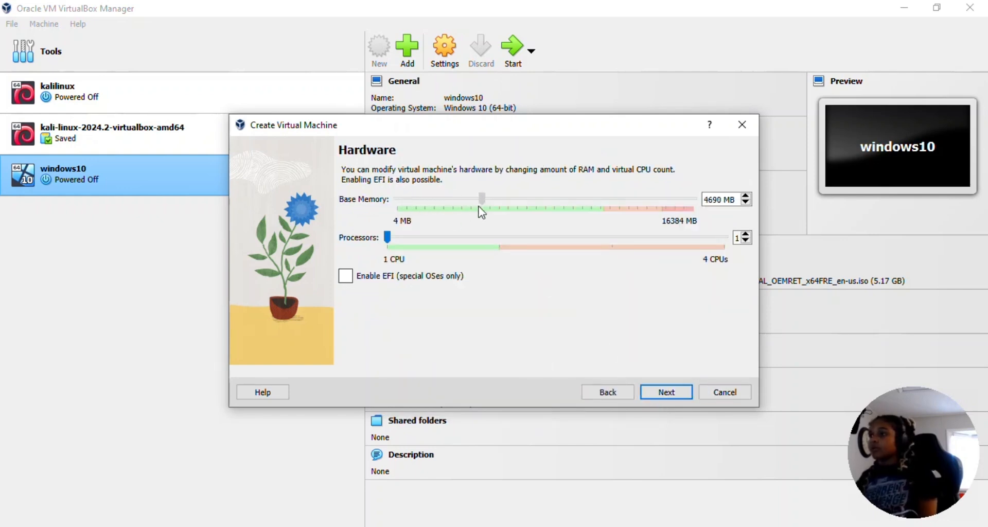
drag(483, 199, 545, 198)
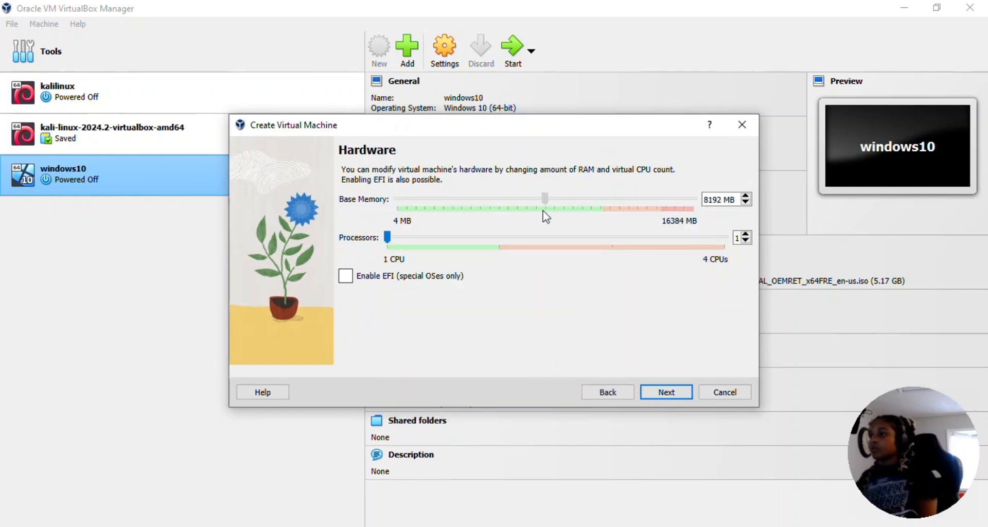
drag(545, 199, 540, 199)
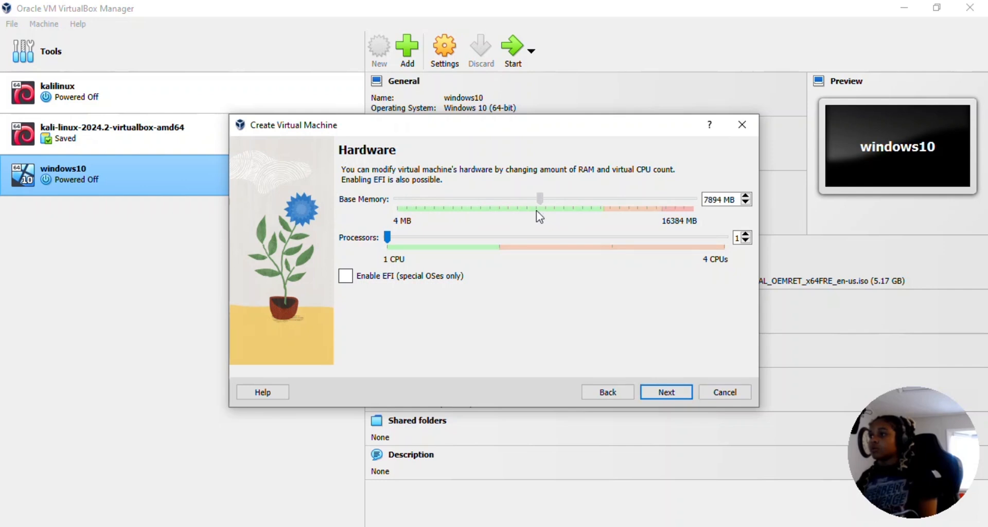
drag(540, 198, 536, 199)
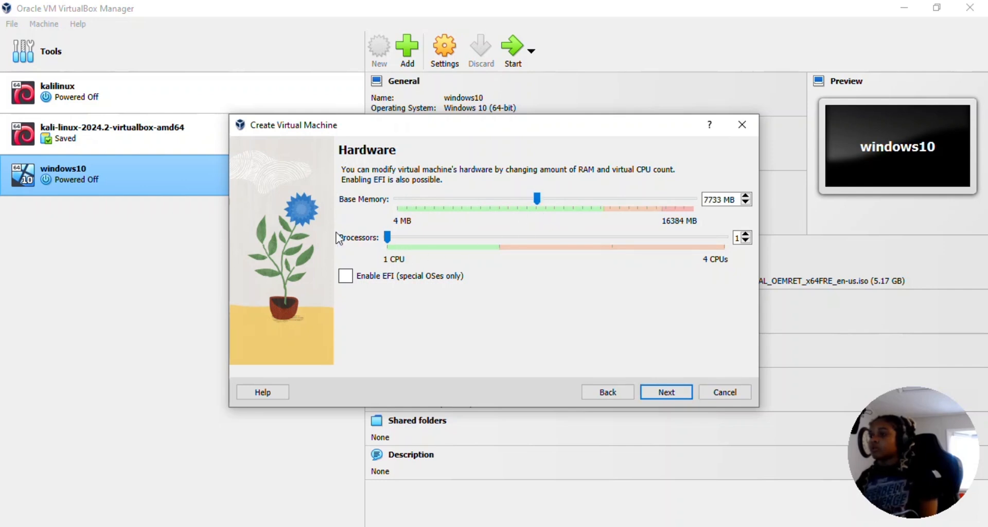
mouse_move(361, 245)
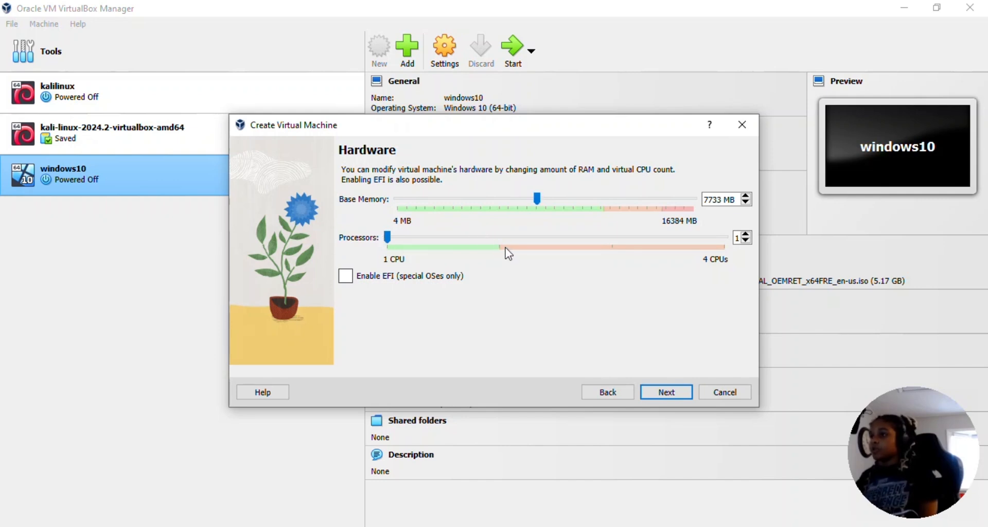
mouse_move(666, 392)
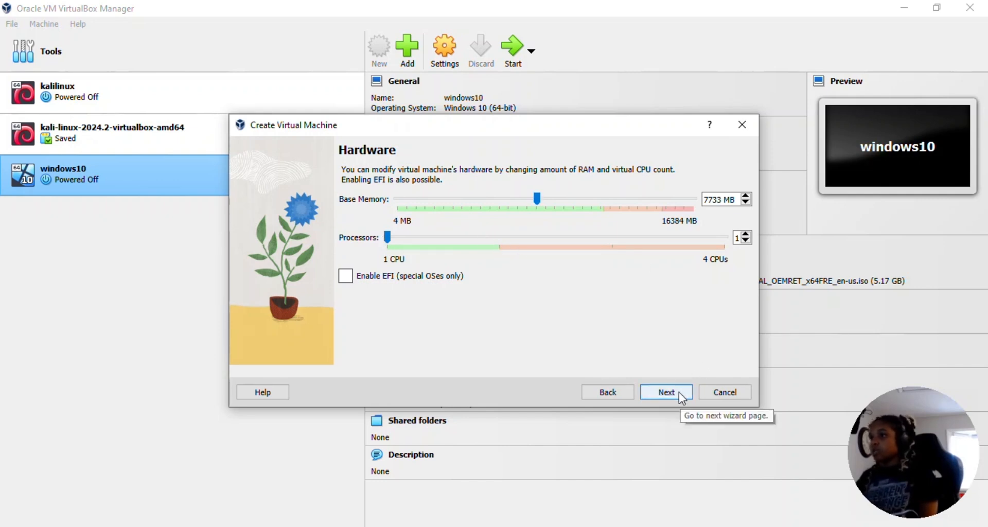
click(666, 392)
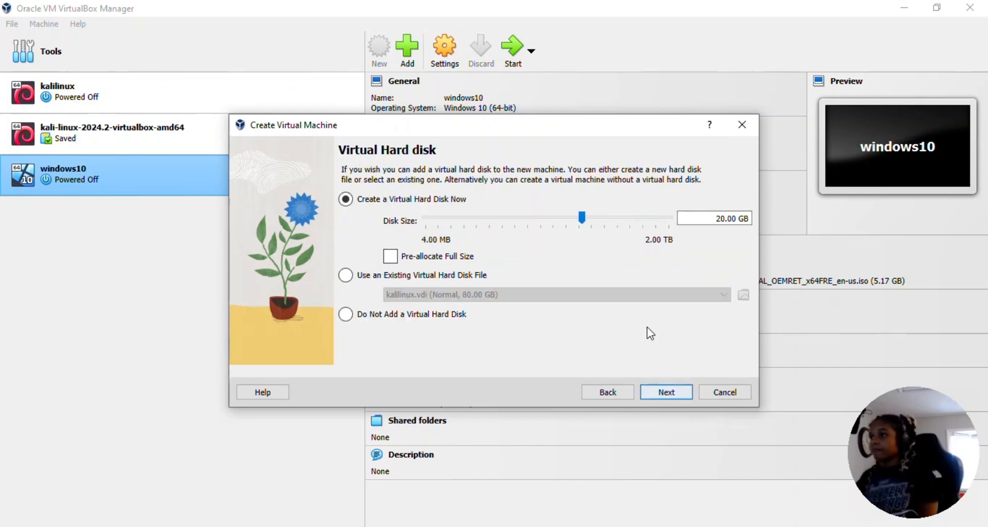
Step: Size the new virtual disk at 72.76 GB and finish creating the VM
drag(581, 218, 592, 218)
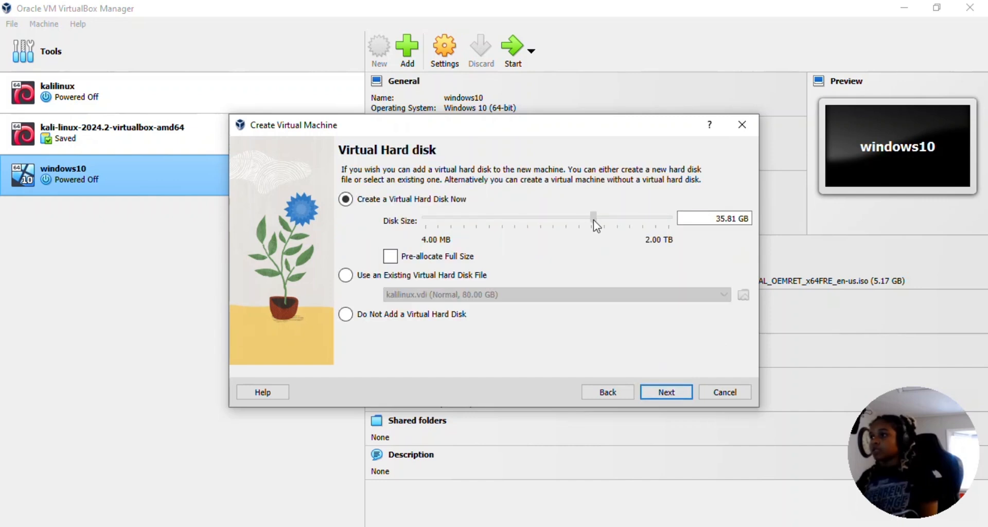
drag(593, 218, 607, 217)
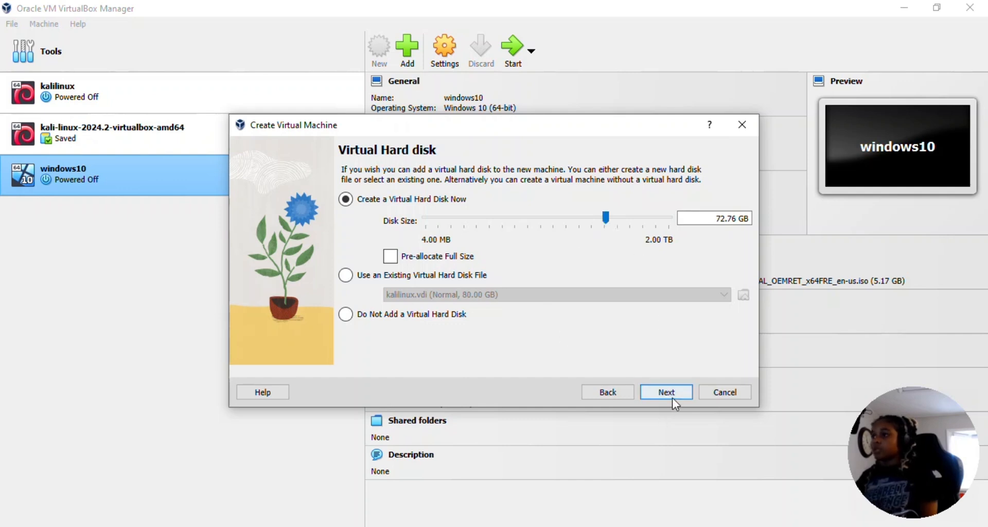
click(665, 392)
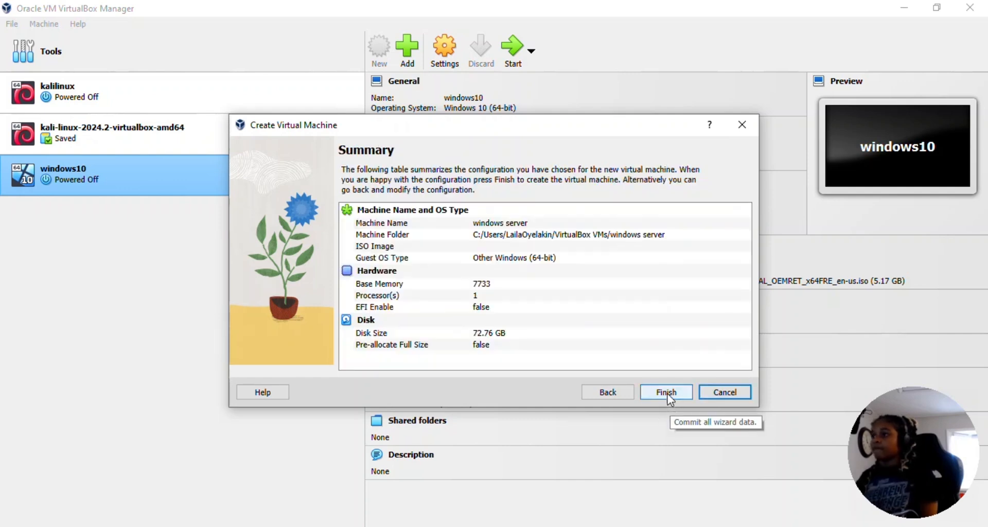
click(665, 391)
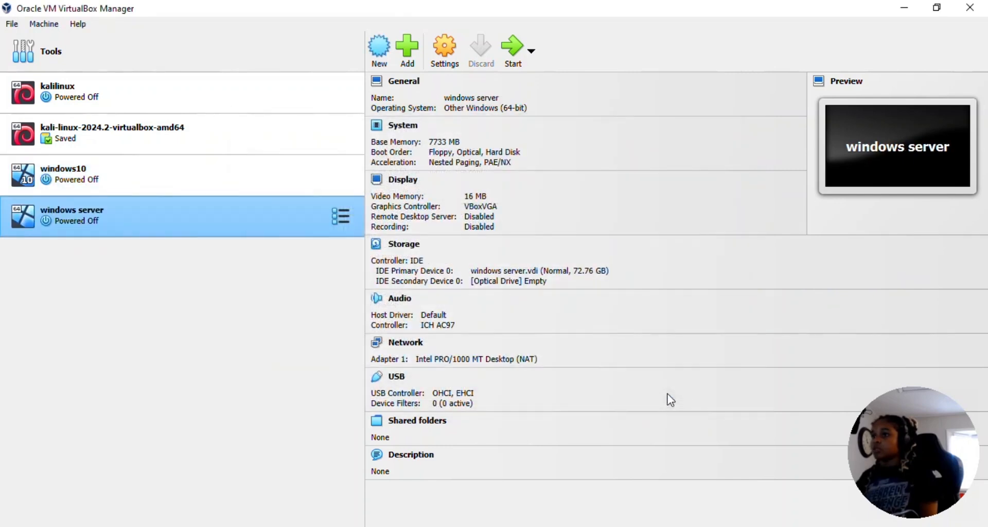
mouse_move(19, 270)
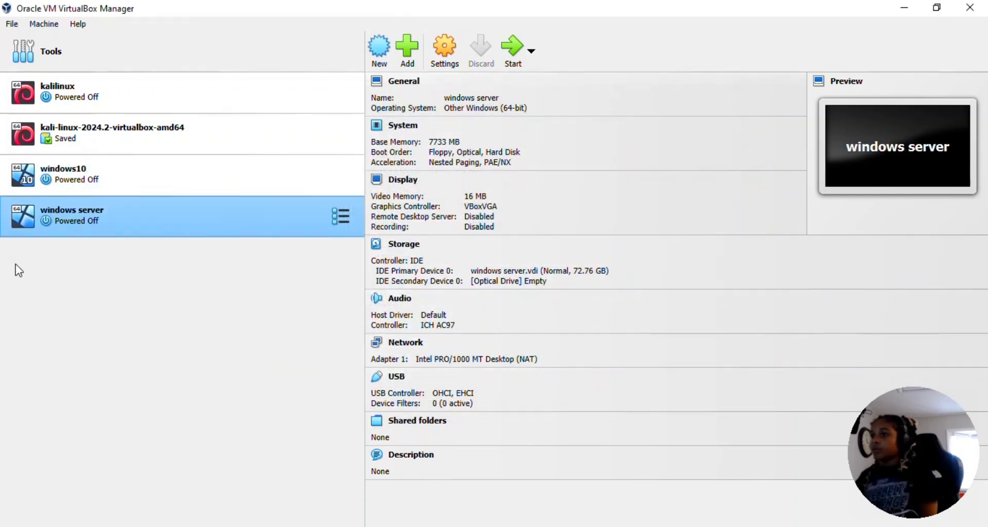
mouse_move(119, 274)
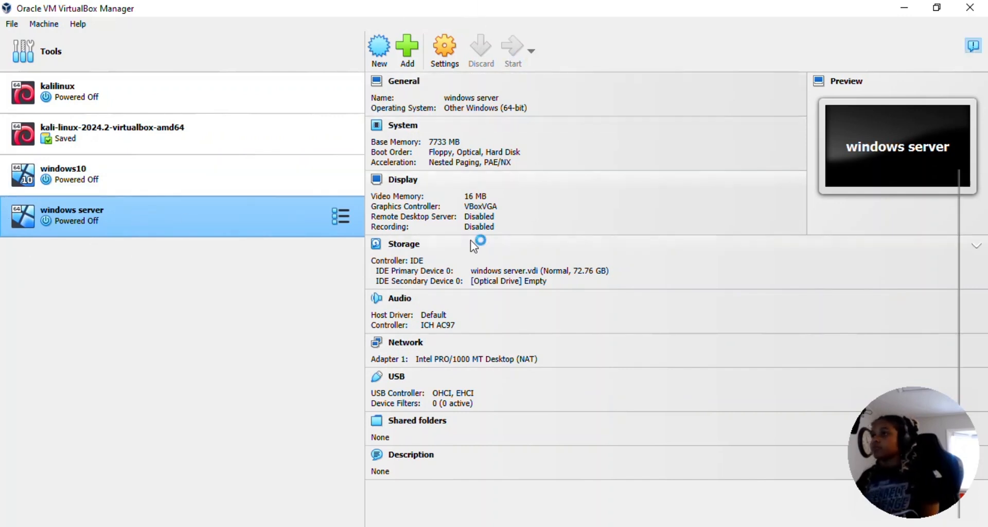
Step: Start the 'windows server' VM and watch its power-up progress
click(513, 51)
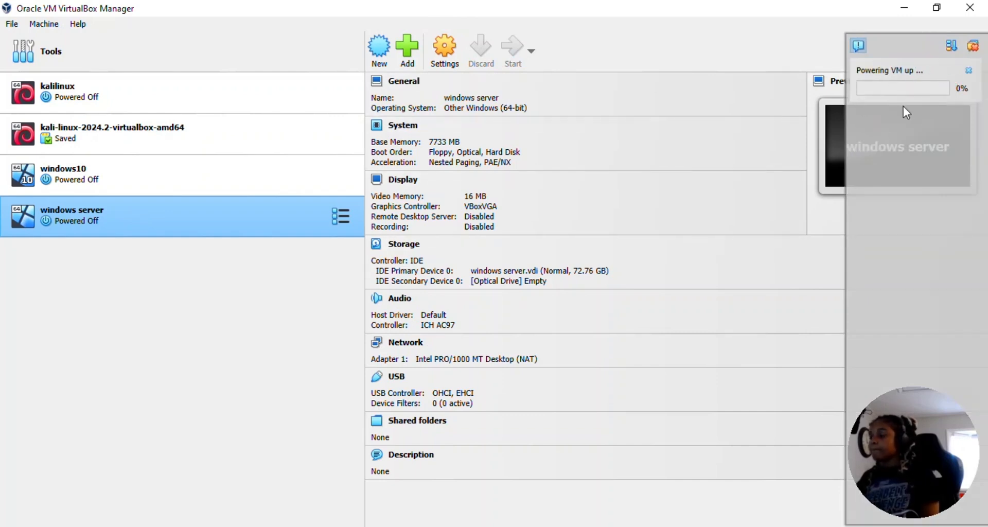
click(513, 50)
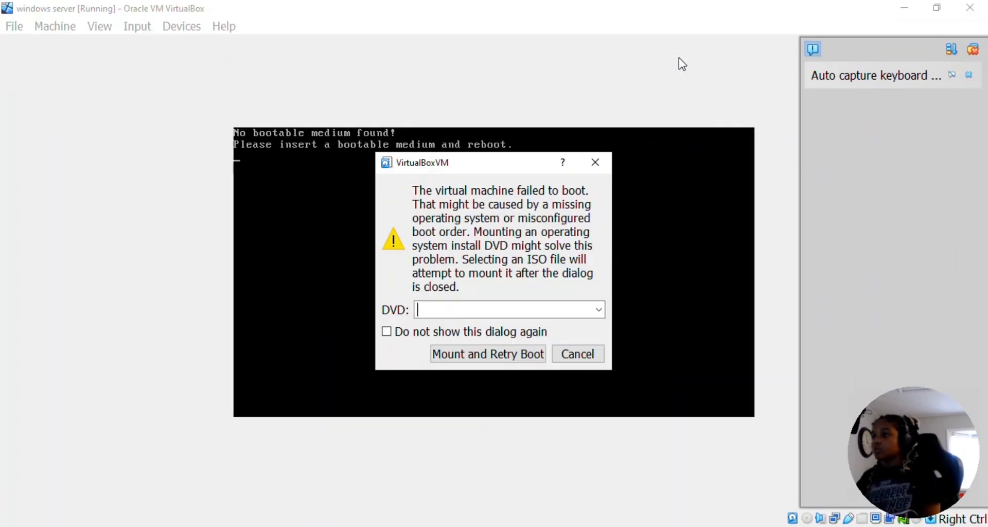
mouse_move(553, 117)
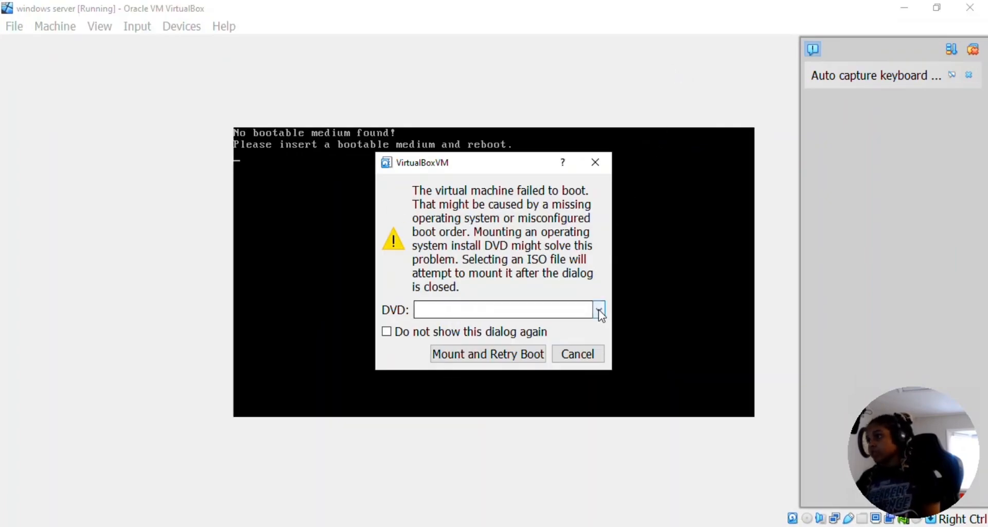
Step: Mount the Windows Server evaluation ISO as the boot DVD and retry booting
click(598, 310)
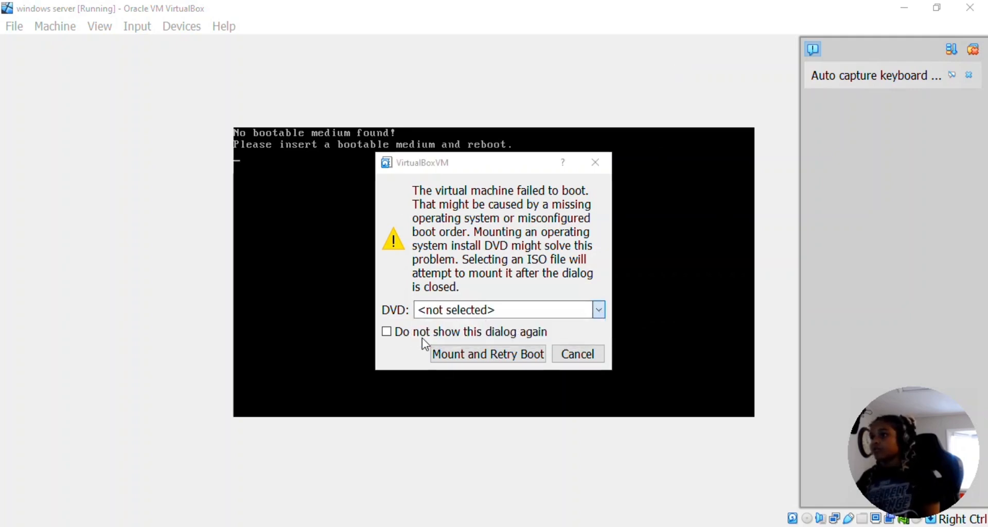
click(597, 309)
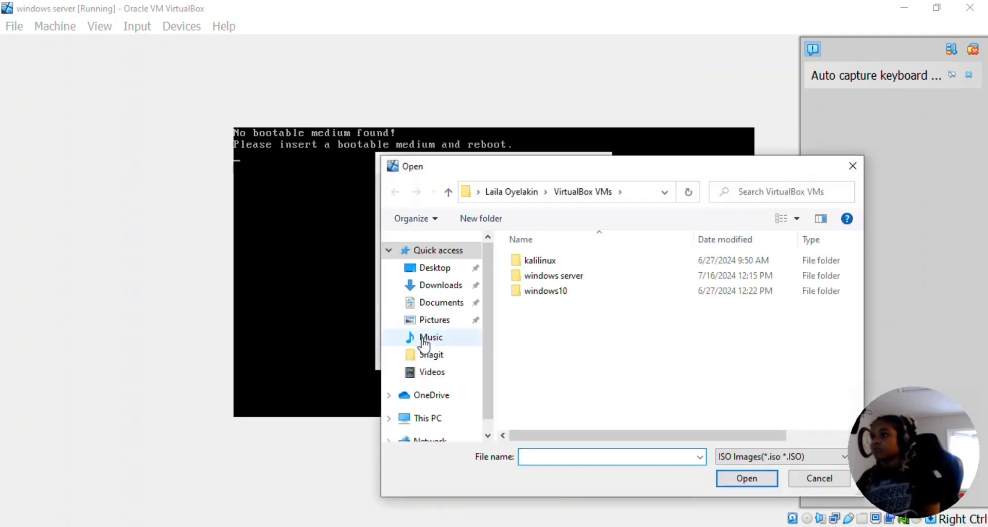
click(440, 285)
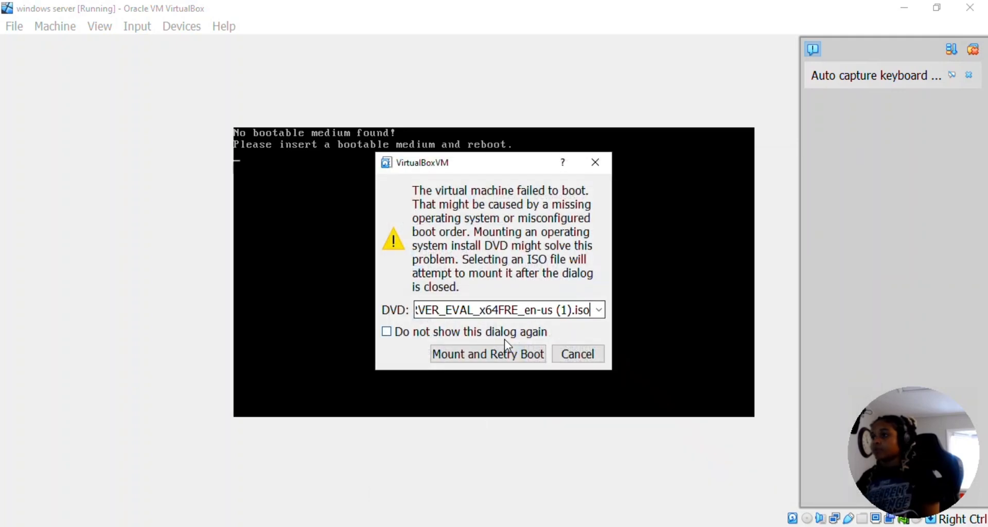
click(576, 353)
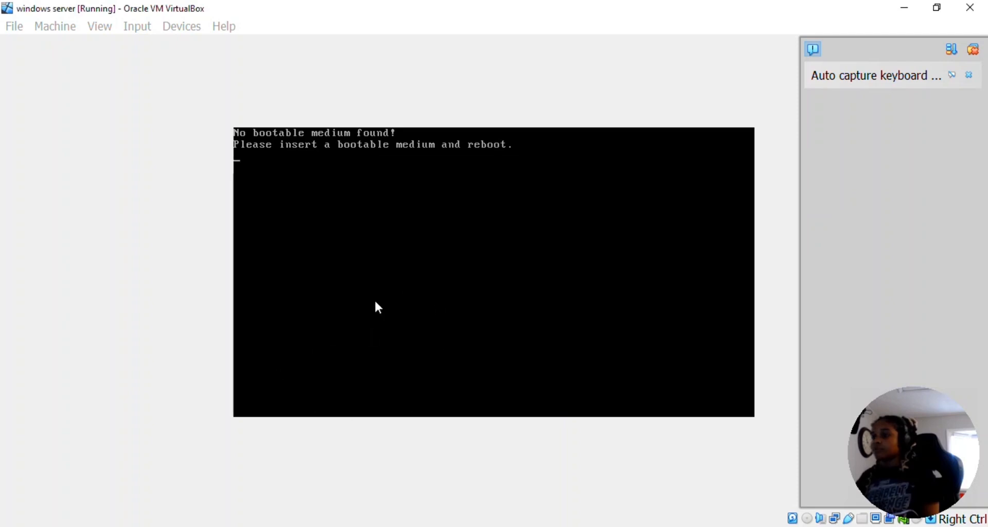
mouse_move(5, 460)
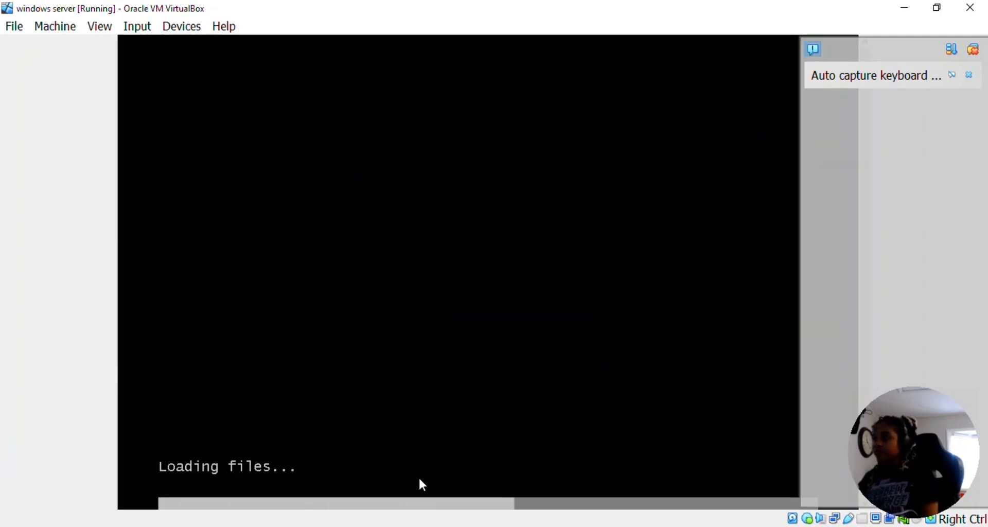
mouse_move(873, 60)
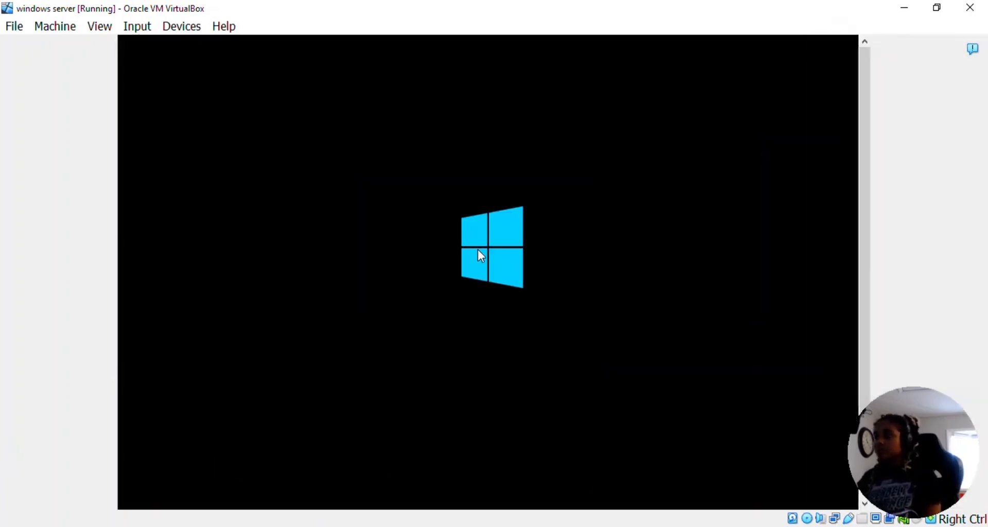
mouse_move(485, 182)
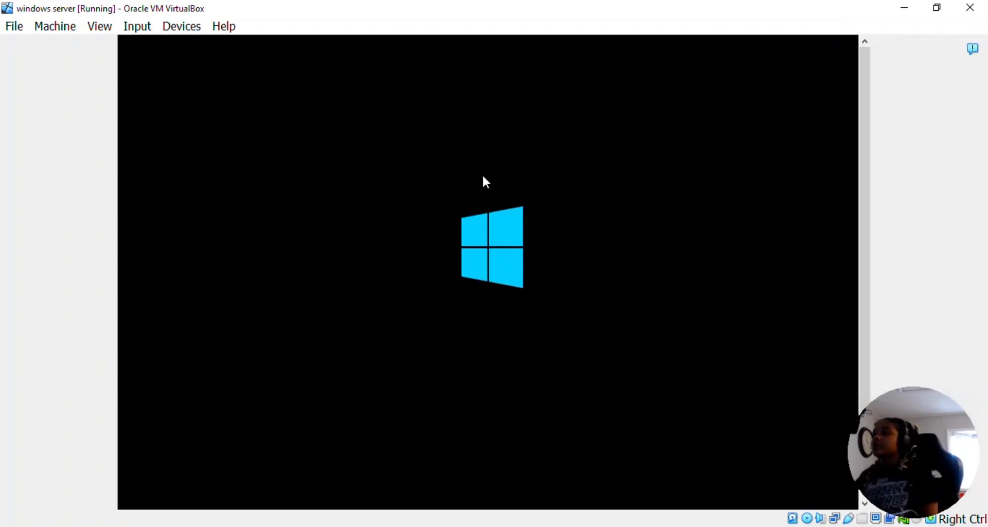
mouse_move(583, 414)
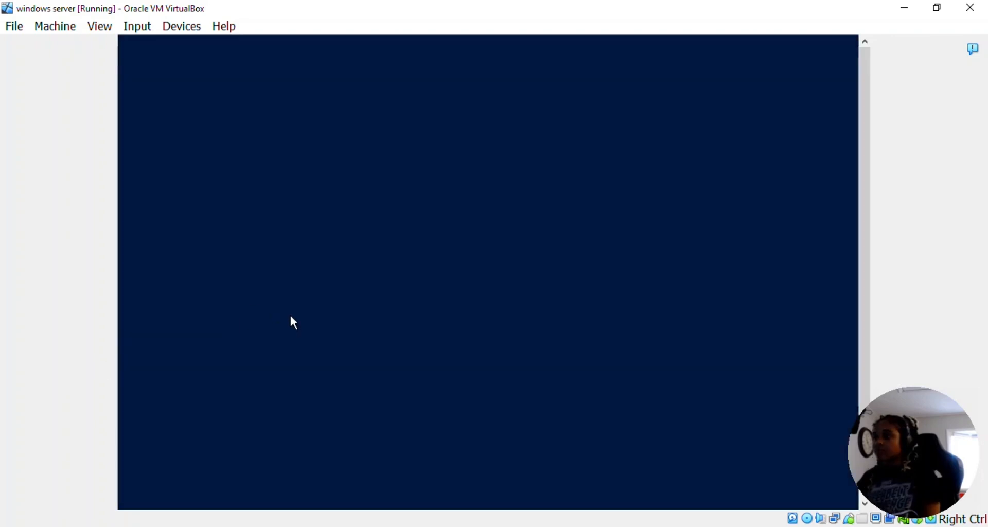
mouse_move(460, 307)
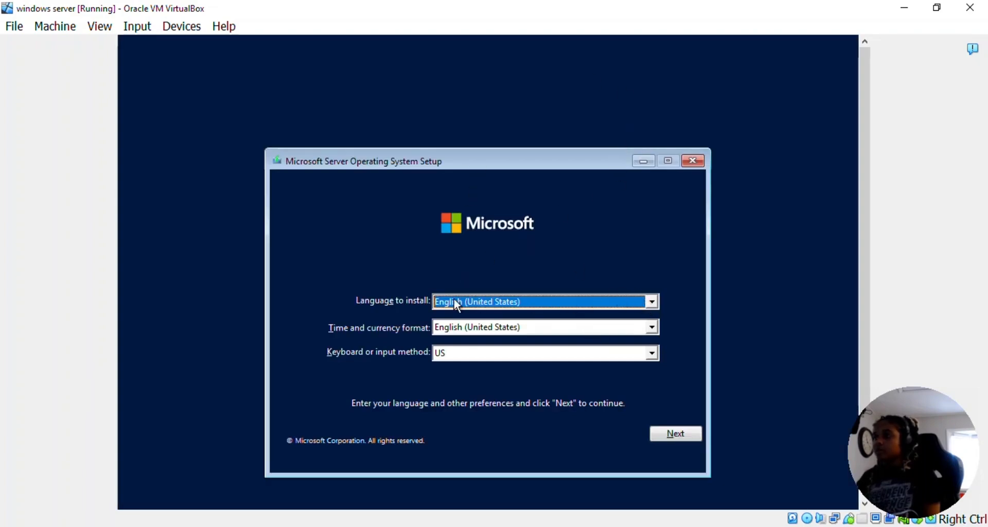
mouse_move(450, 352)
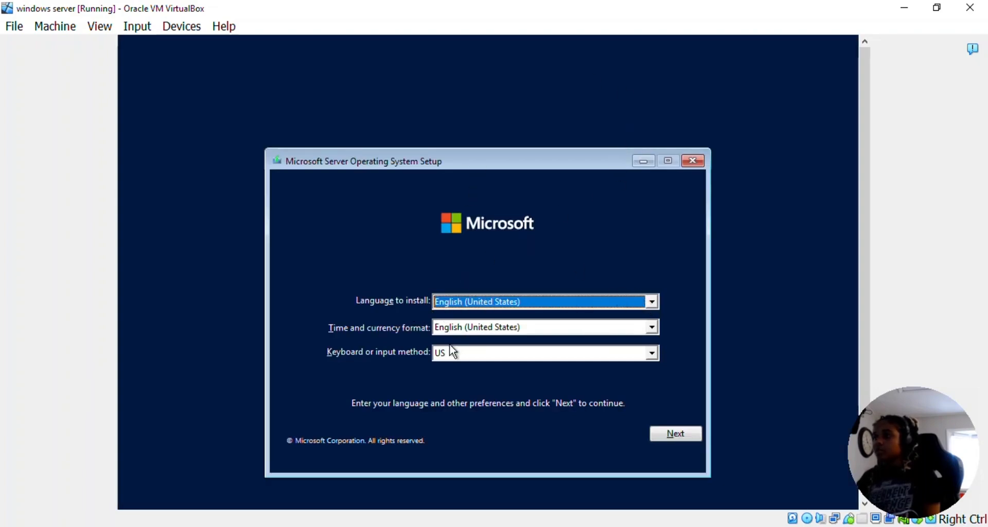
Step: Keep English (United States) and US keyboard defaults in Windows setup
click(674, 434)
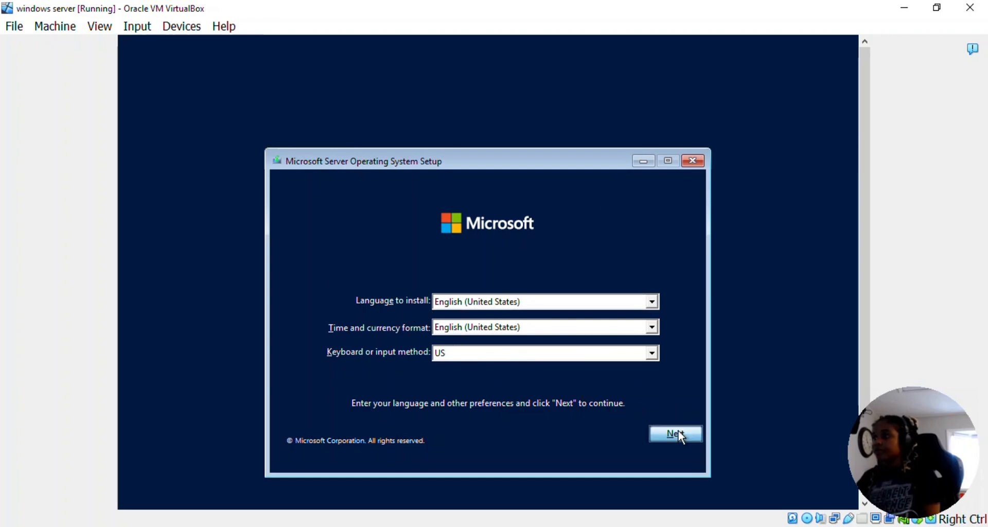
click(674, 434)
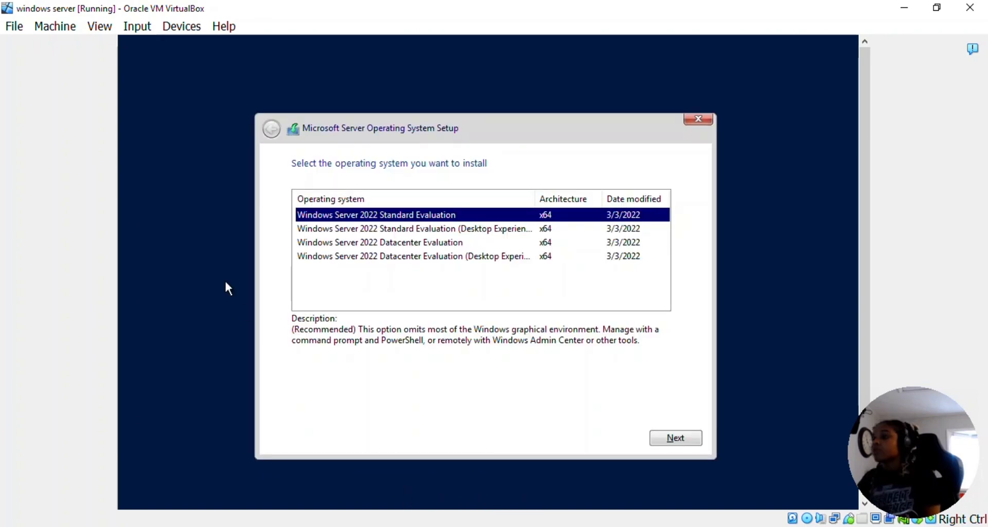
mouse_move(357, 255)
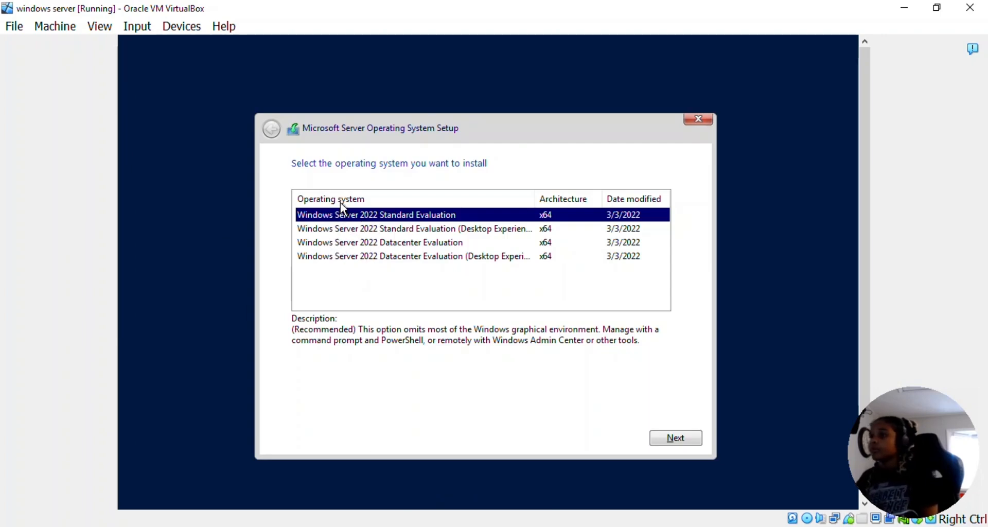
mouse_move(387, 257)
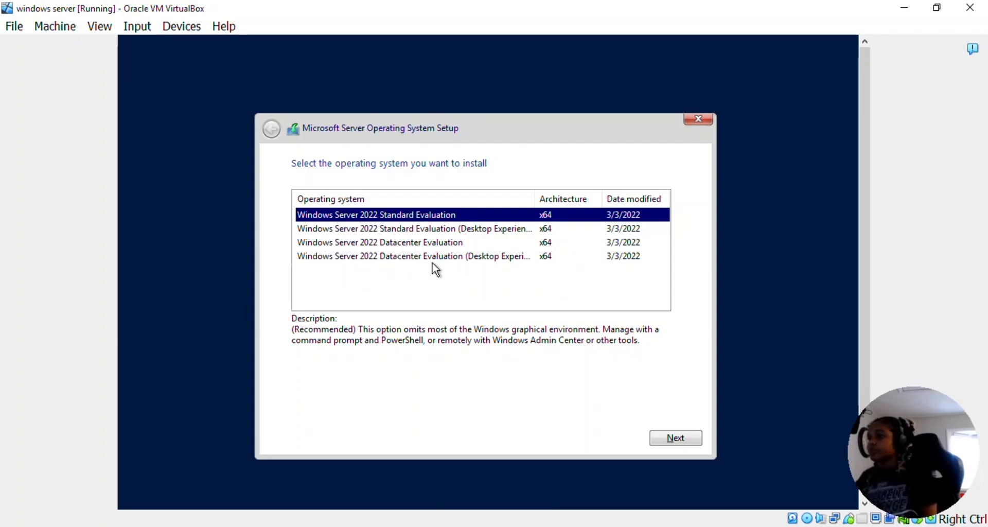
Step: Pick Windows Server 2022 Datacenter Evaluation (Desktop Experience) and accept the Microsoft license terms
click(413, 256)
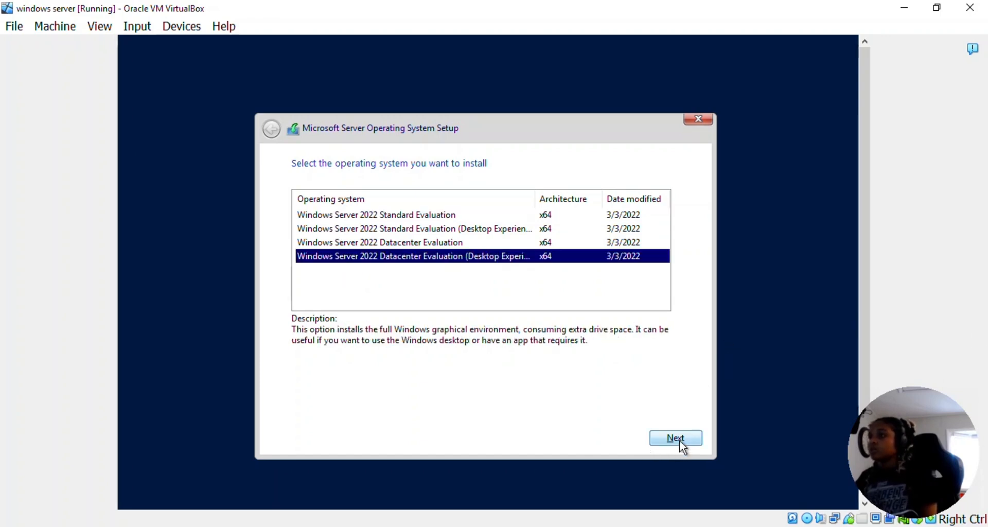
click(675, 438)
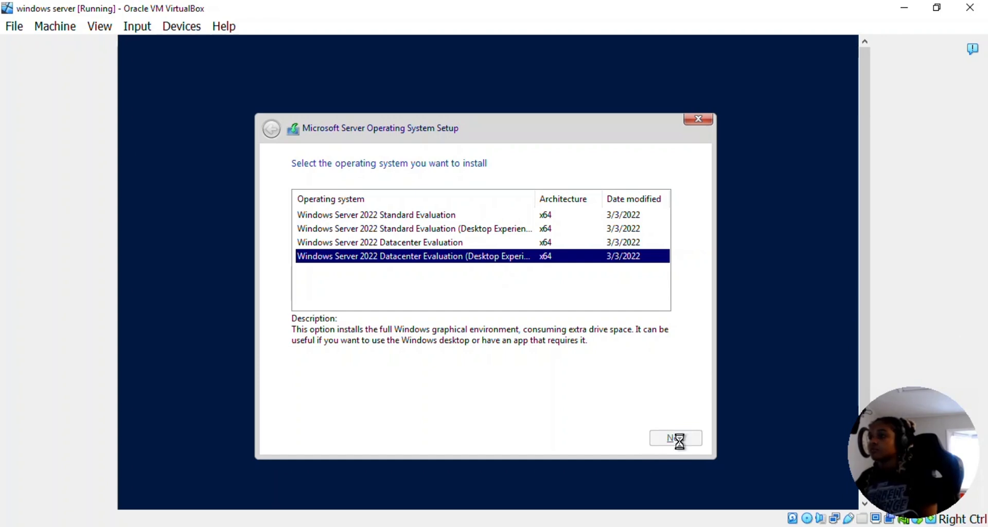
click(676, 438)
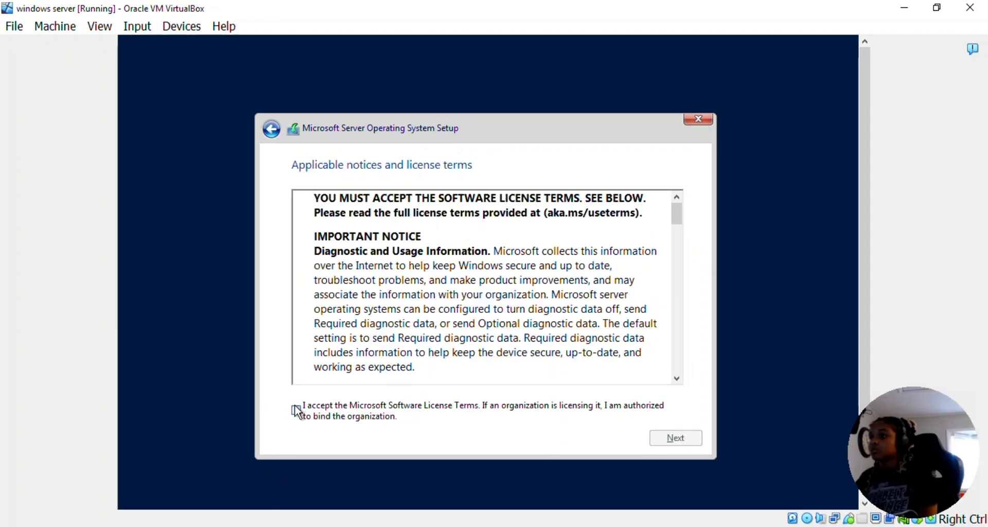
click(297, 410)
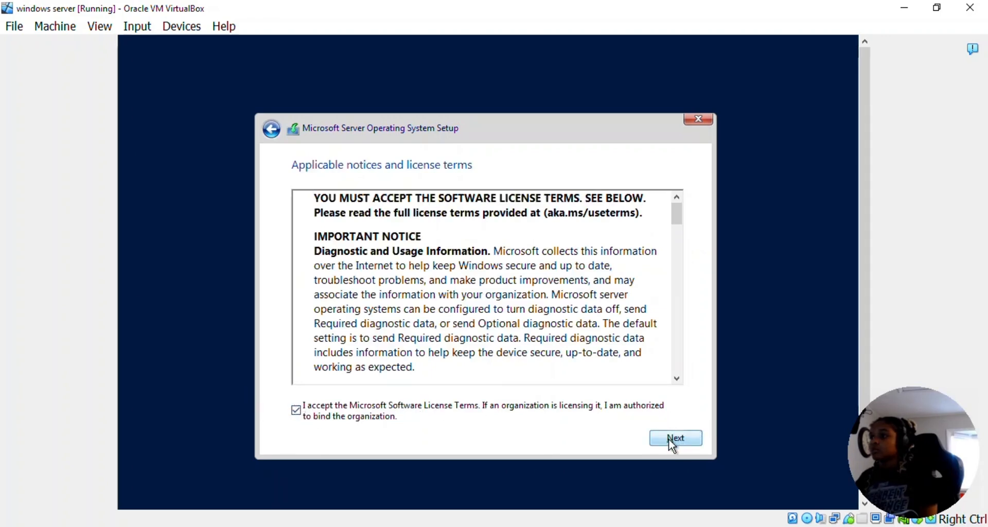
click(674, 437)
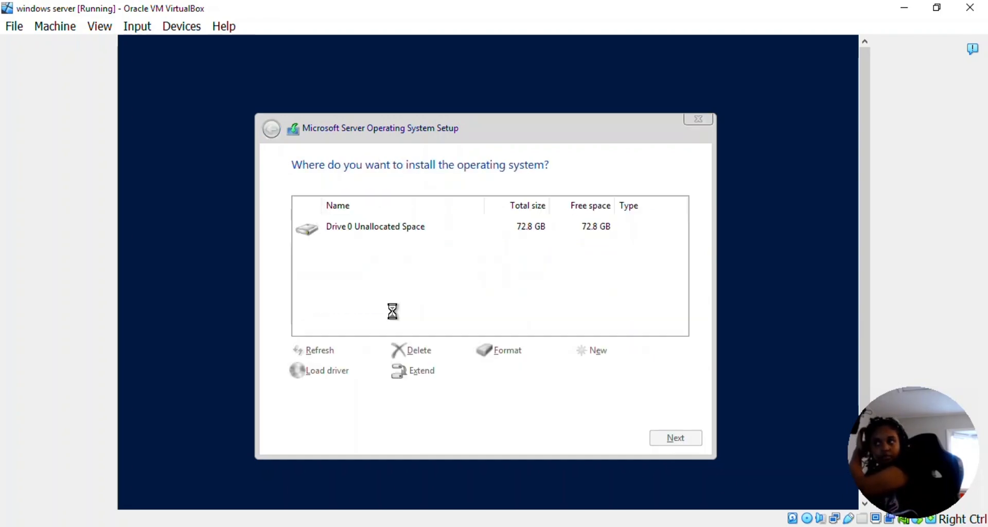
Step: Install Windows Server onto Drive 0's 72.8 GB unallocated space and start copying files
click(375, 227)
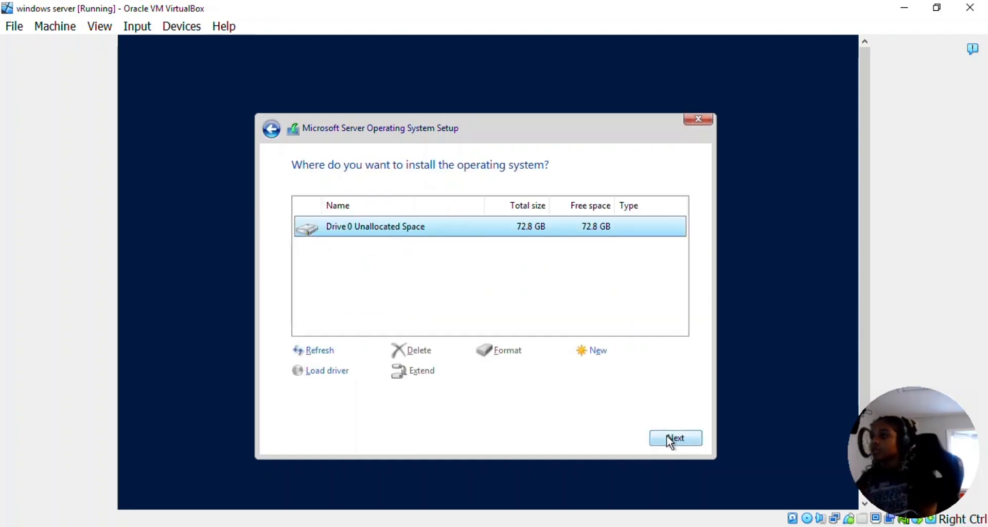
click(675, 438)
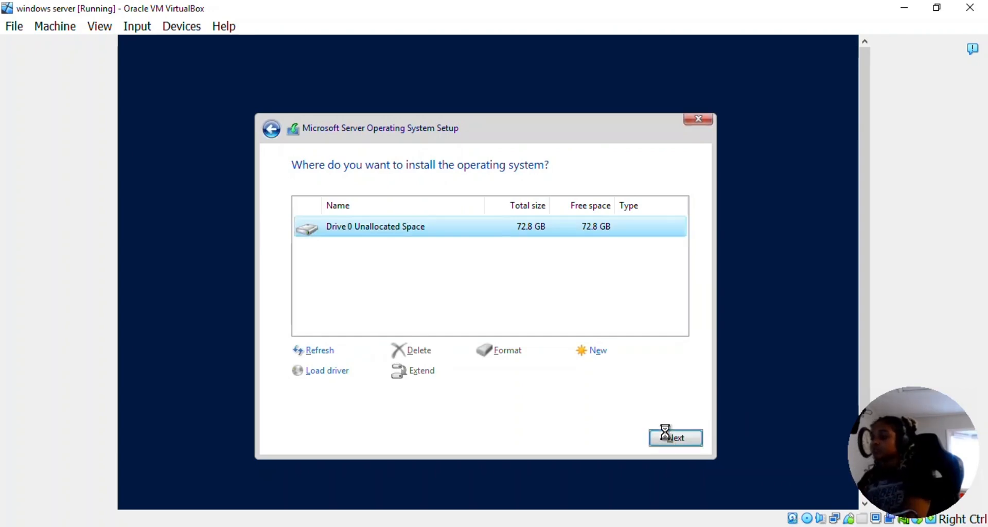
click(676, 437)
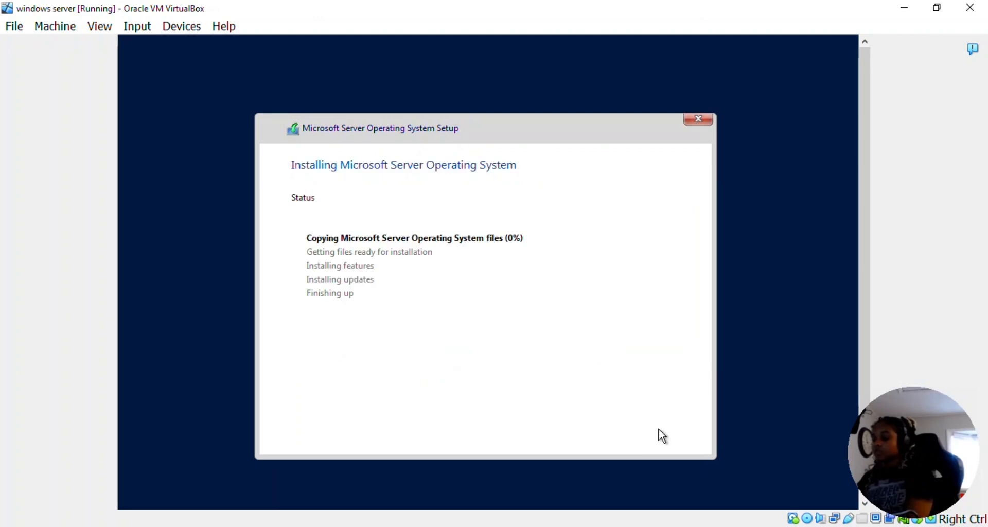
mouse_move(655, 421)
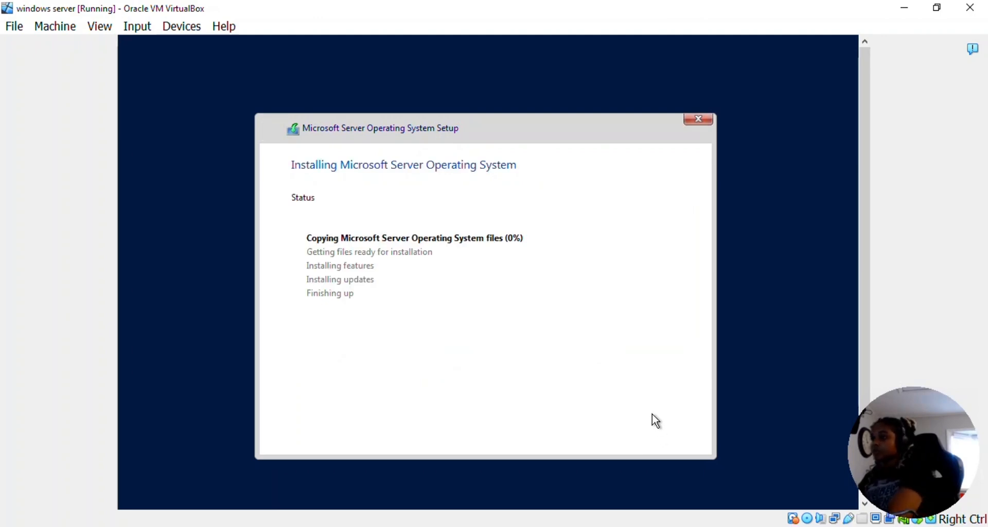
mouse_move(632, 435)
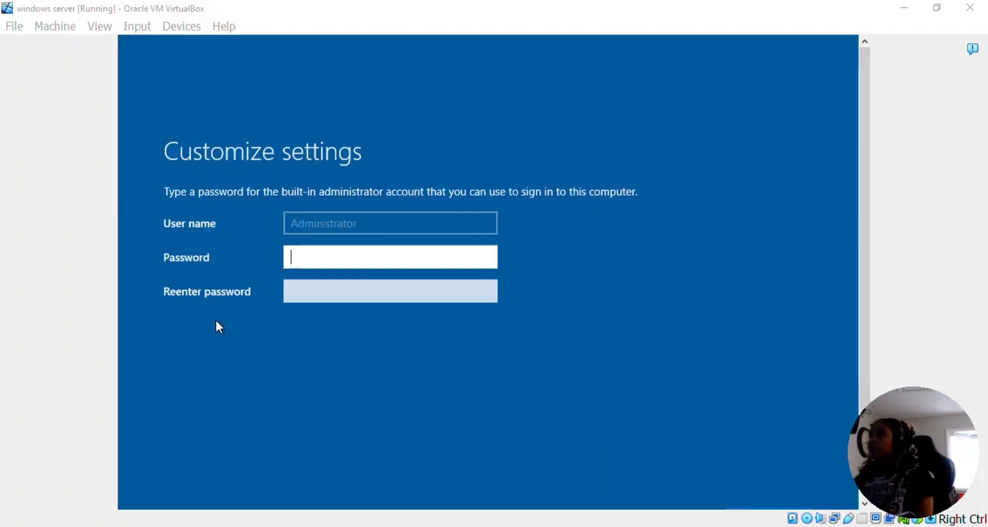
mouse_move(233, 306)
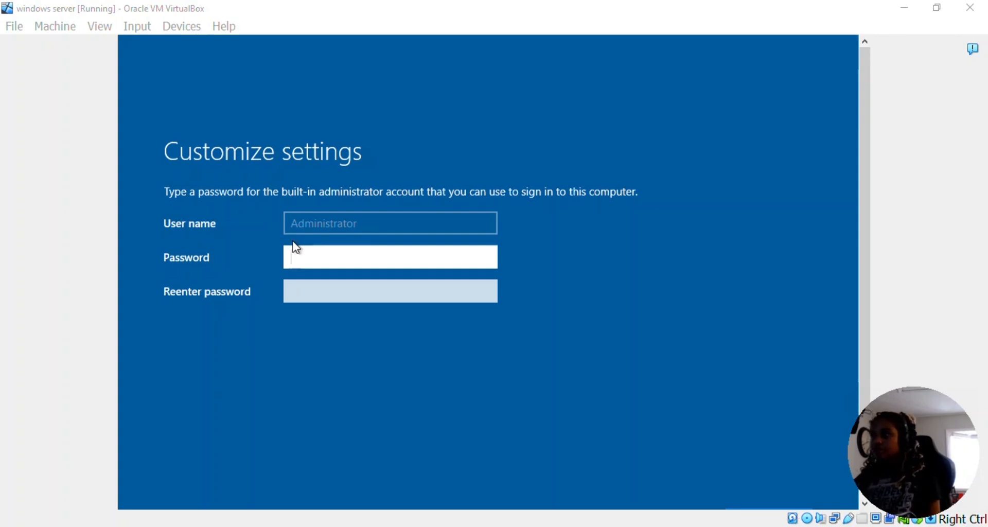
click(390, 257)
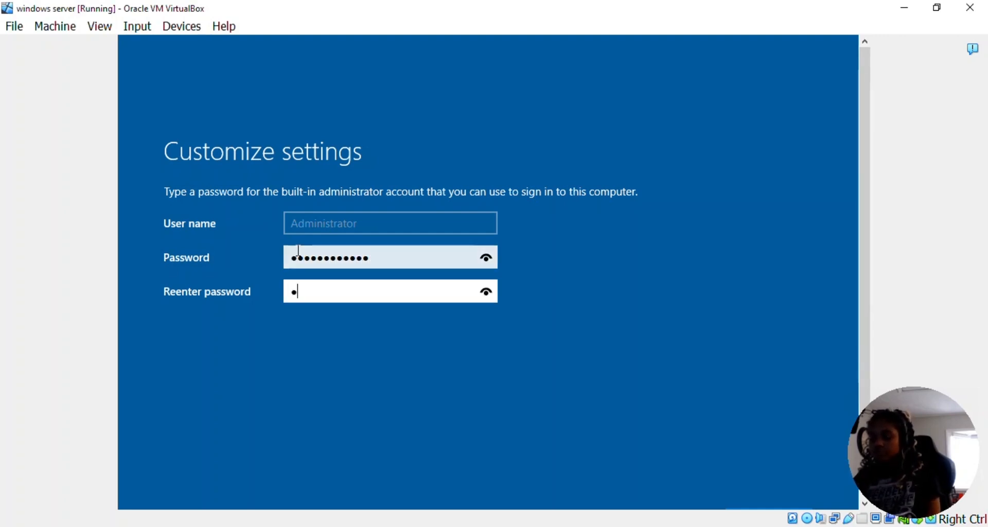
text(password)
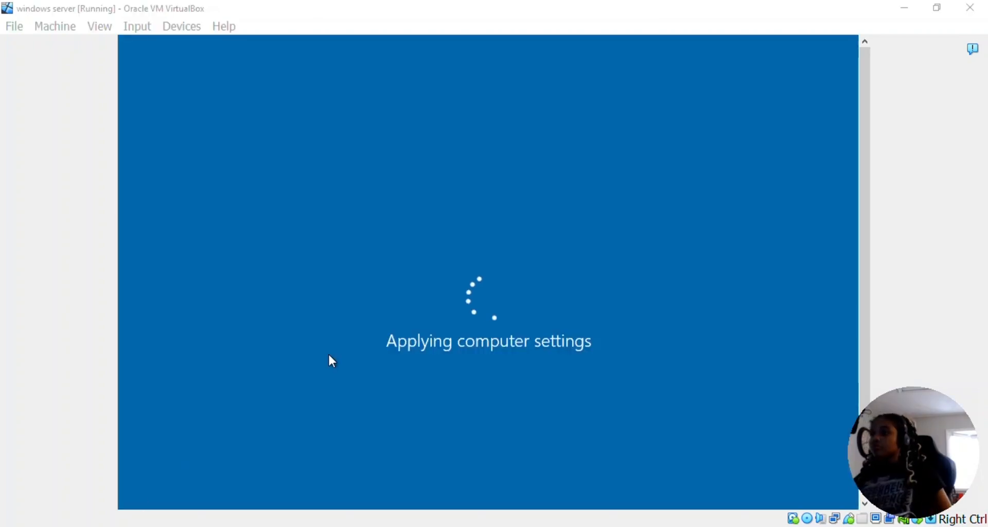
mouse_move(371, 214)
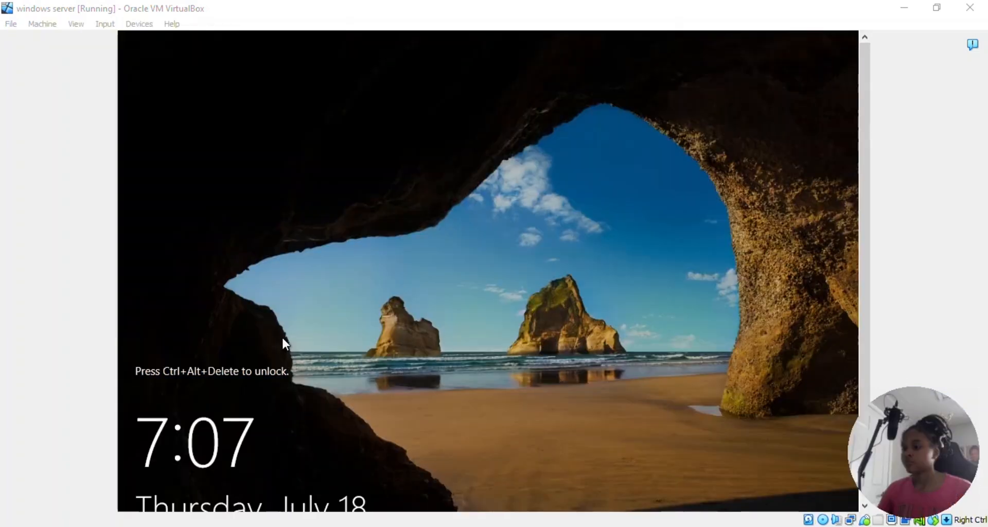
mouse_move(301, 374)
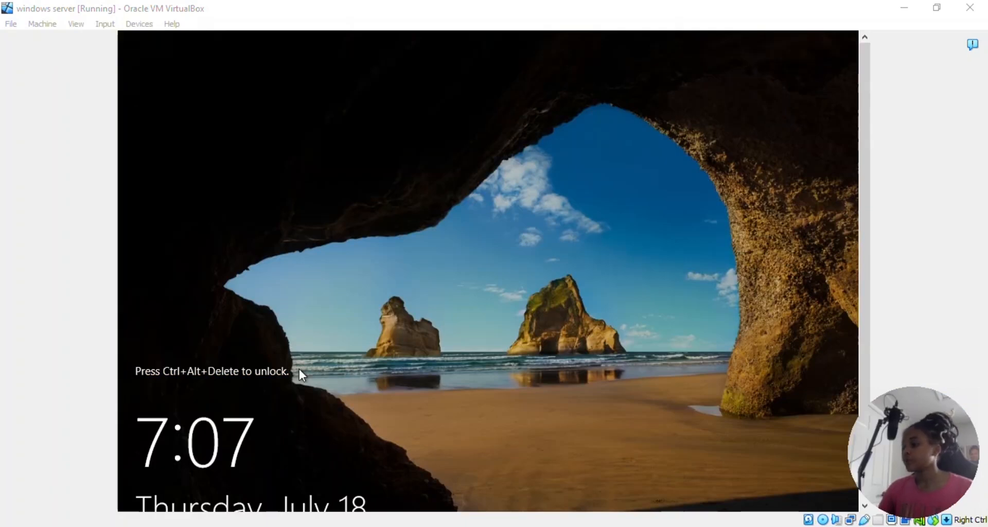
mouse_move(250, 355)
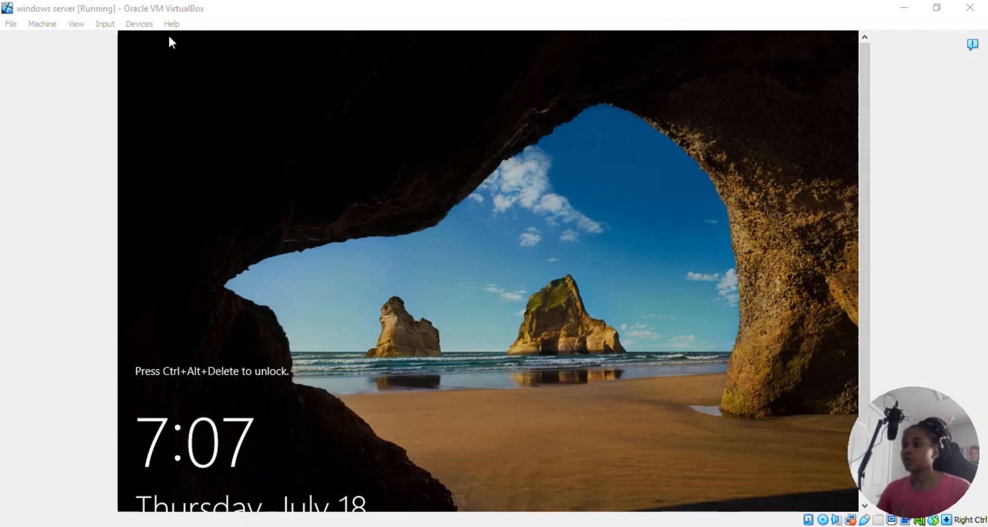
mouse_move(105, 23)
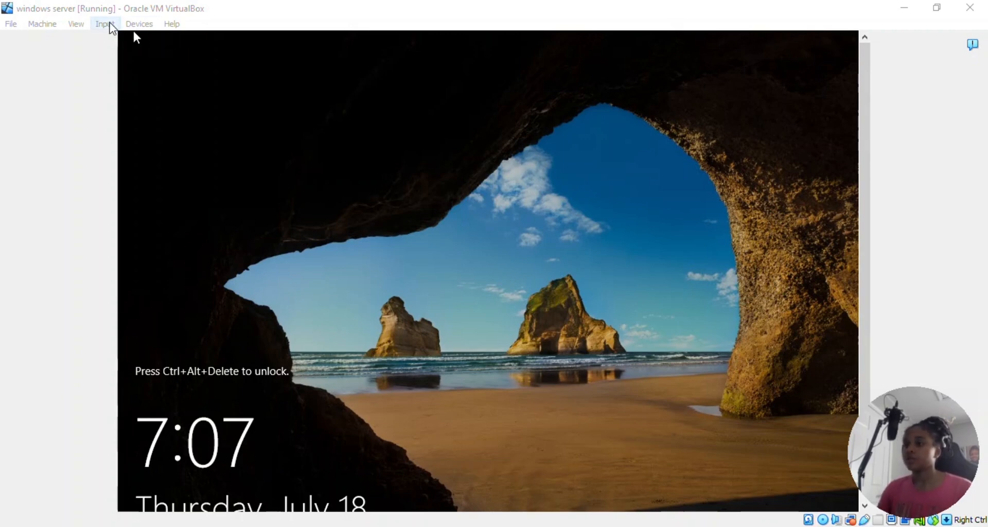
Step: Send Ctrl-Alt-Del to the guest from VirtualBox's Input > Keyboard menu
click(105, 24)
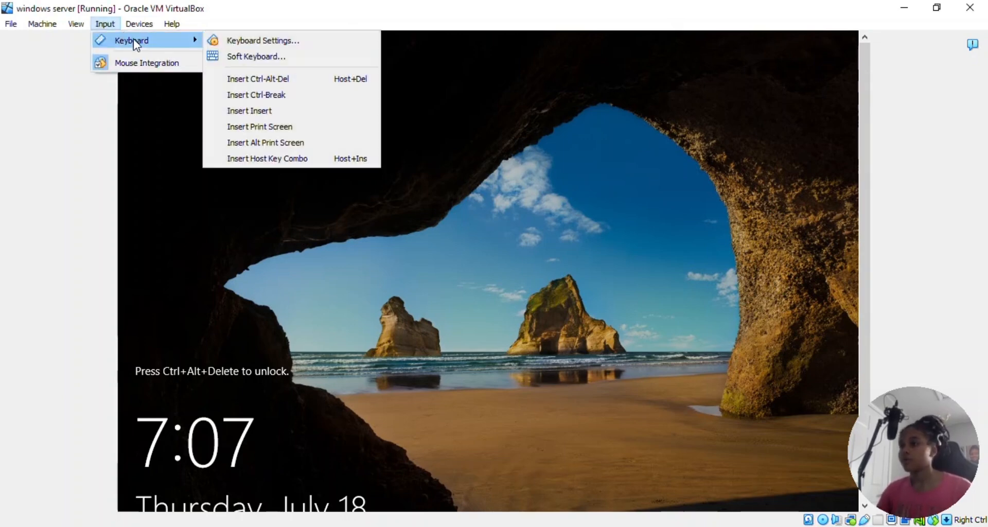
mouse_move(257, 78)
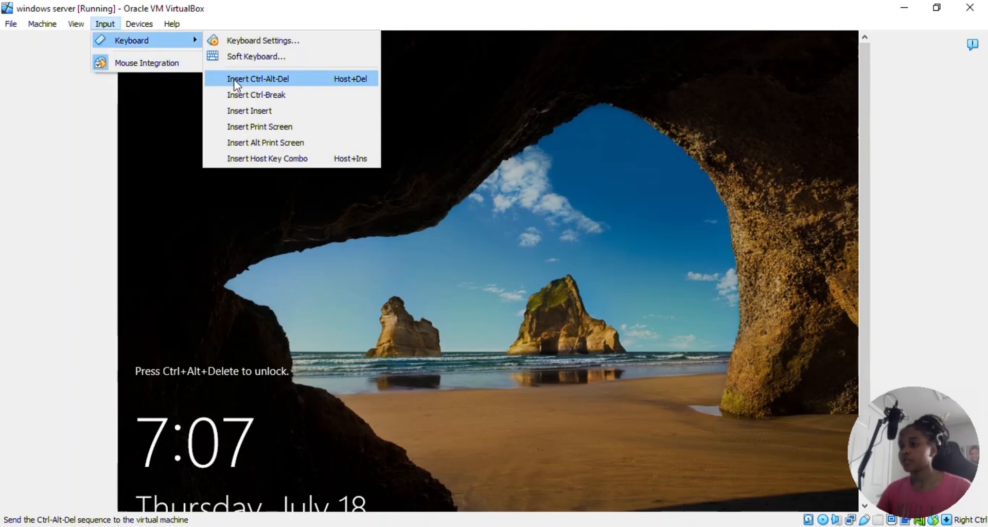
click(257, 79)
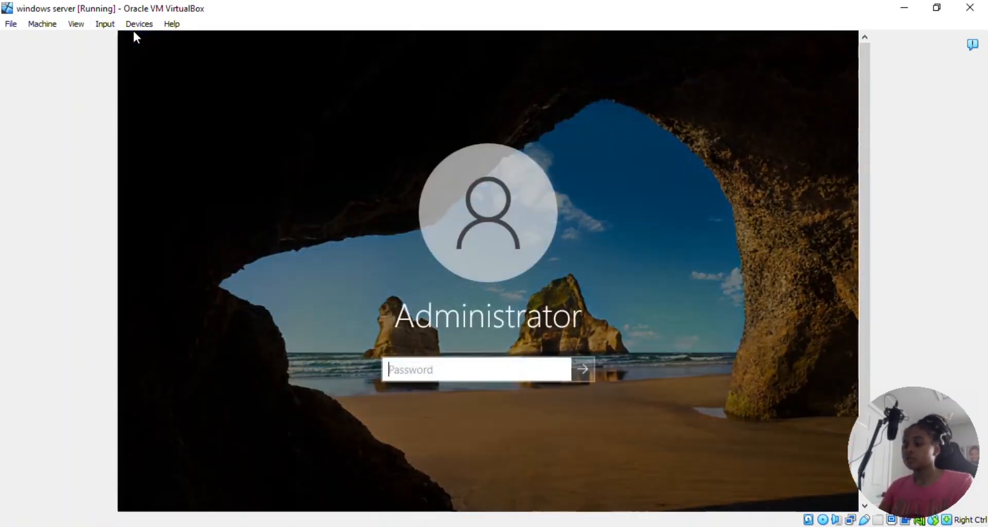
text(•)
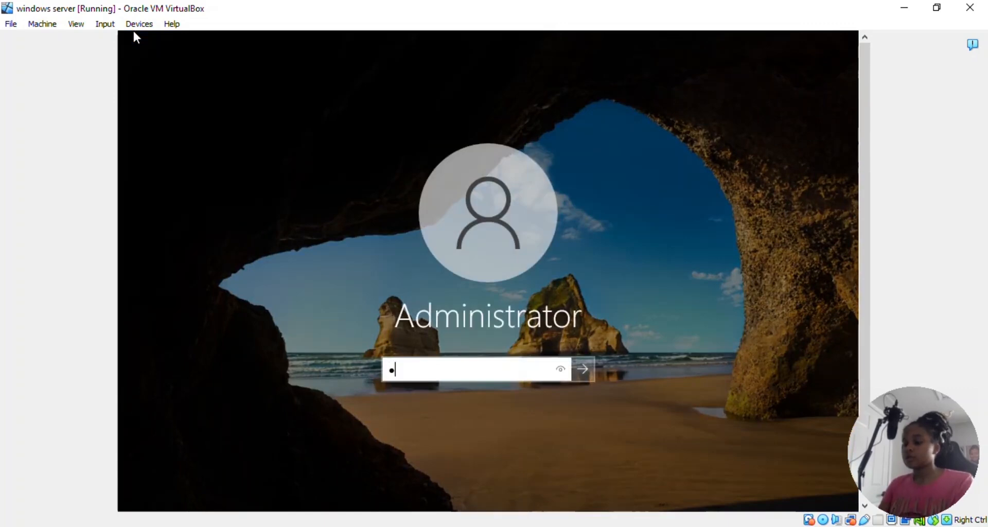
text(password)
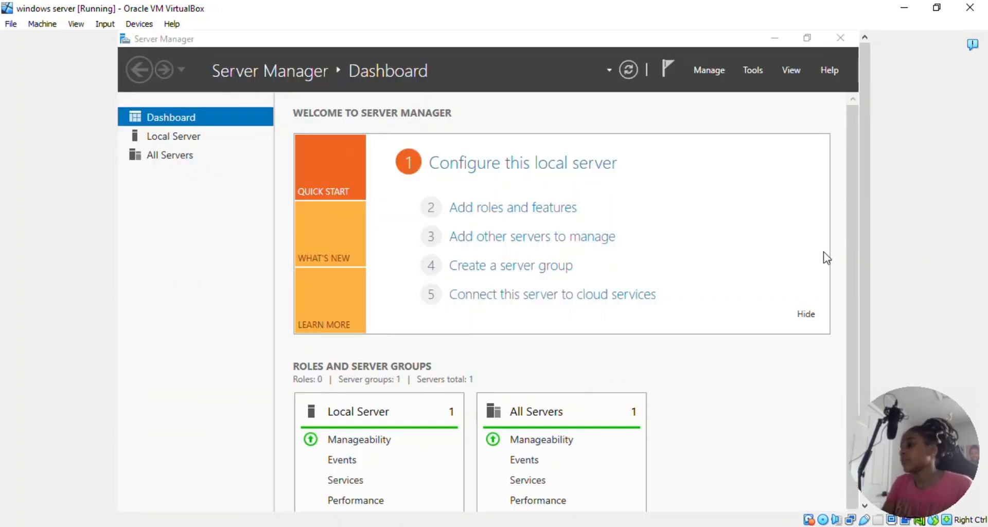
mouse_move(863, 251)
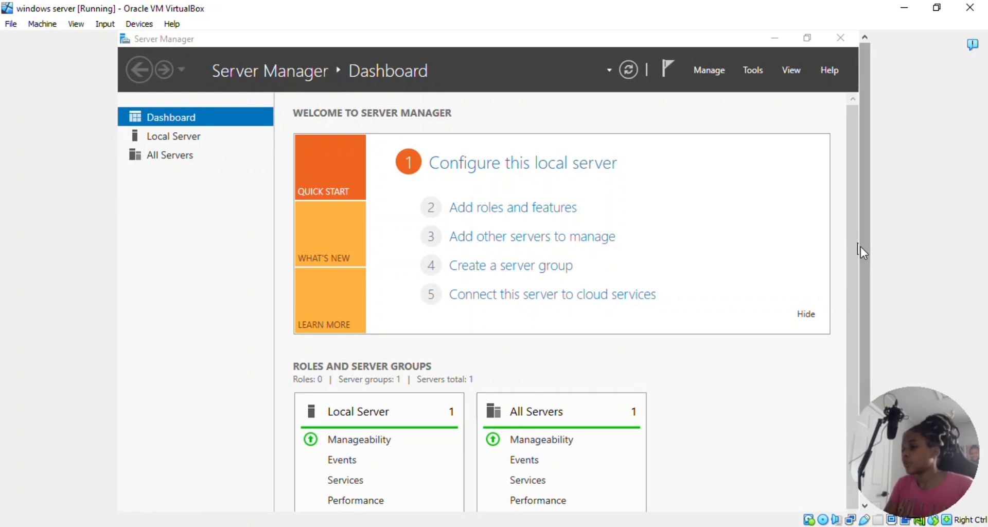